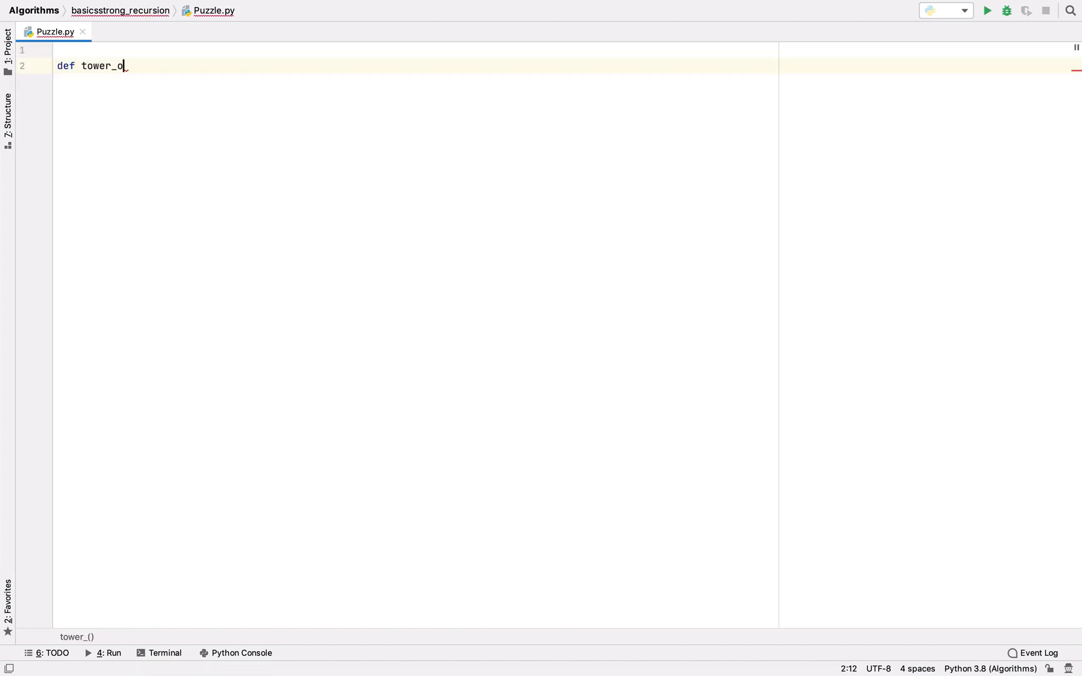
# Step: Write the signature def tower_of_hanoi(n, from_rod, to_rod, aux_rod): in Puzzle.py
pyautogui.write('f_hanoi')
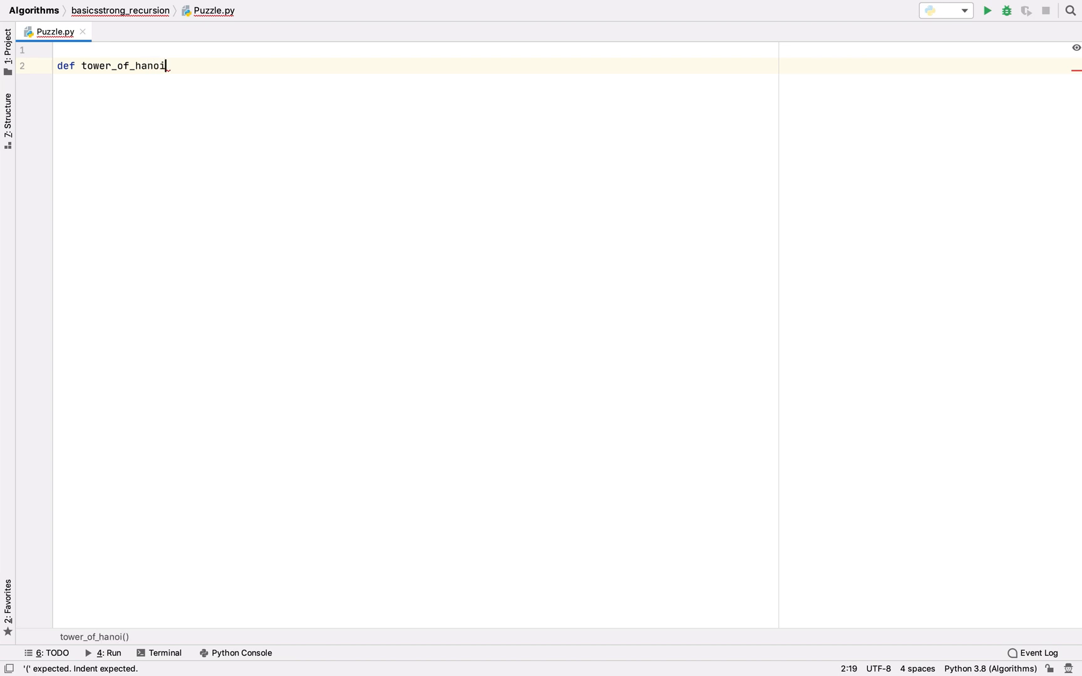
pyautogui.write('()')
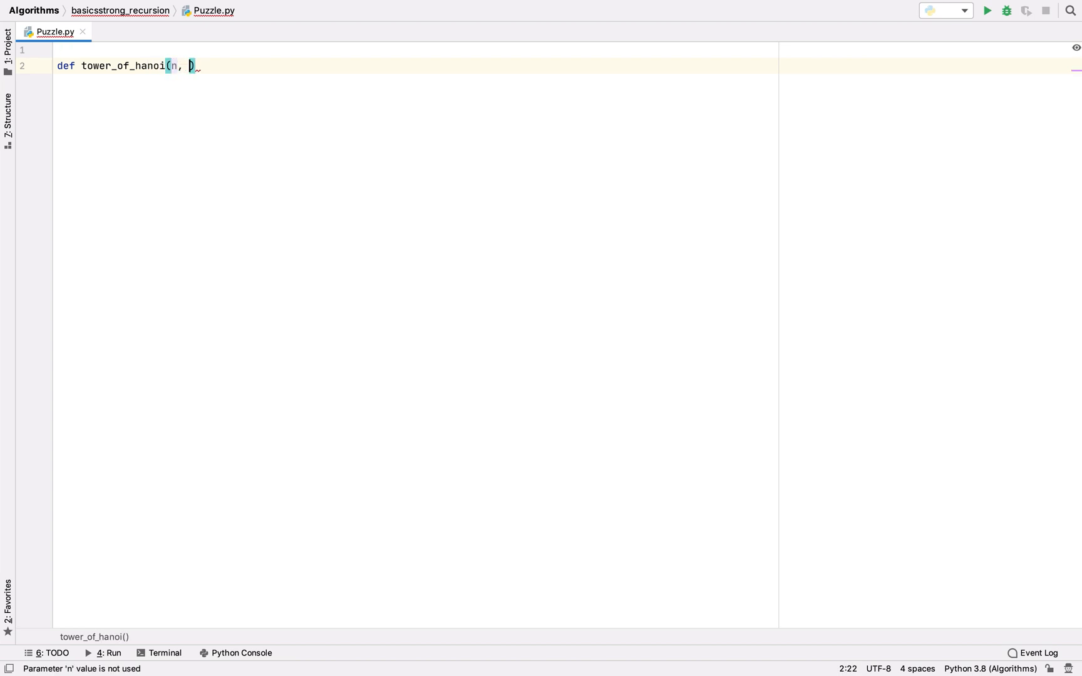
pyautogui.write('from_ro')
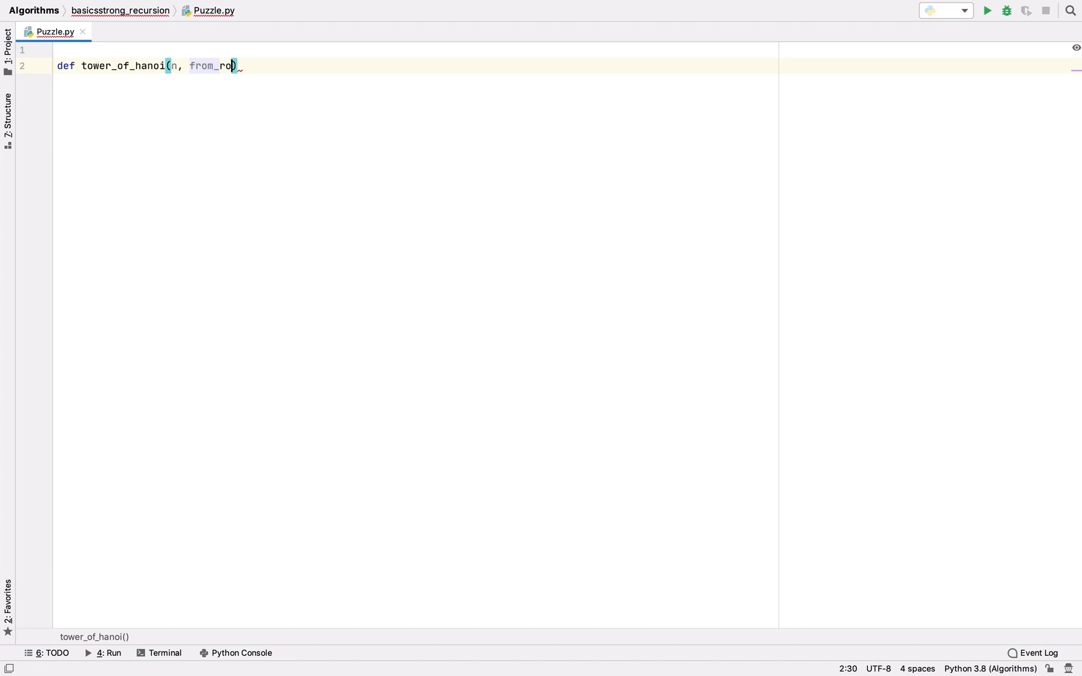
pyautogui.write('d,')
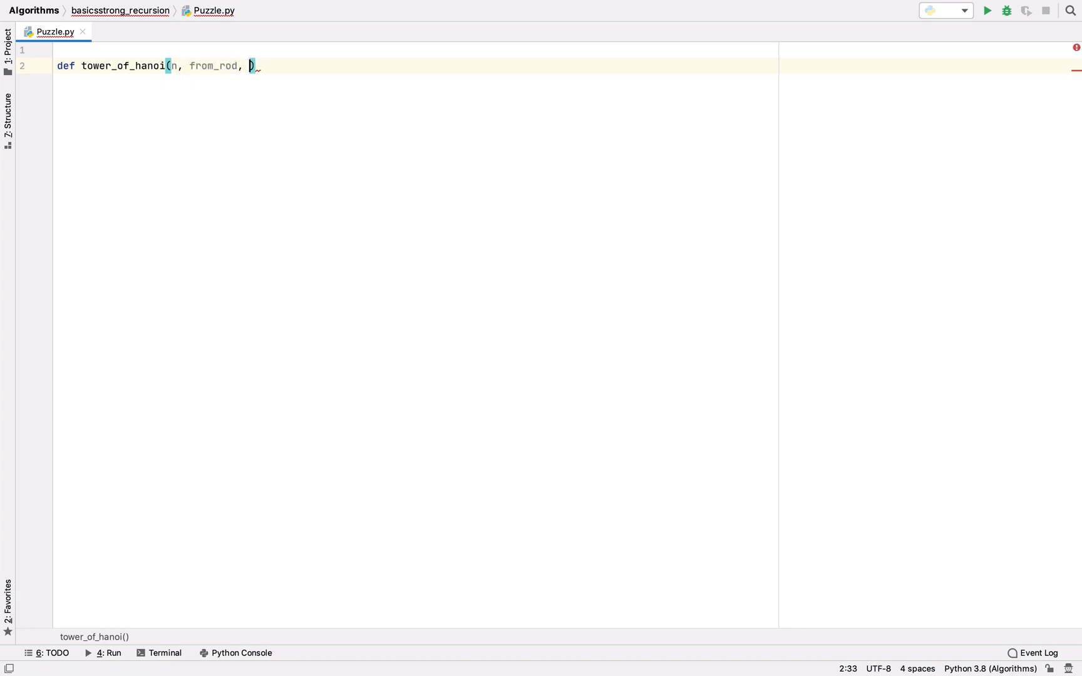
pyautogui.write('to_rod,')
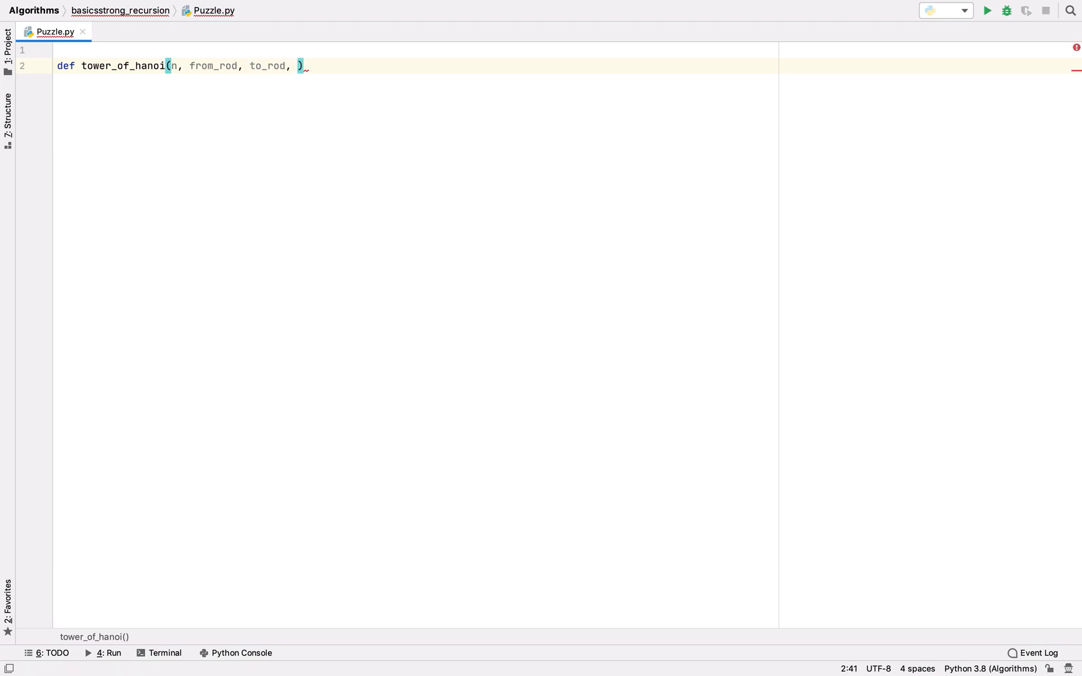
pyautogui.write('aux_rod')
pyautogui.write('tower_of_hanoi(')
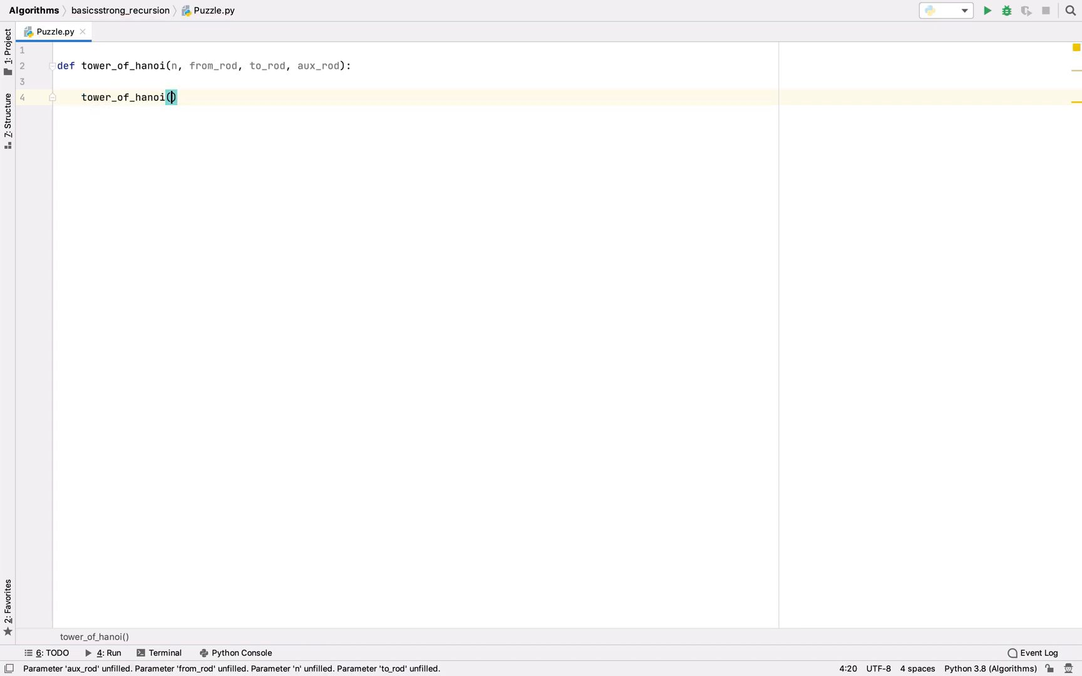
# Step: Write the first recursive call tower_of_hanoi(n-1, from_rod, aux_rod, to_rod)
pyautogui.write('n-1. from')
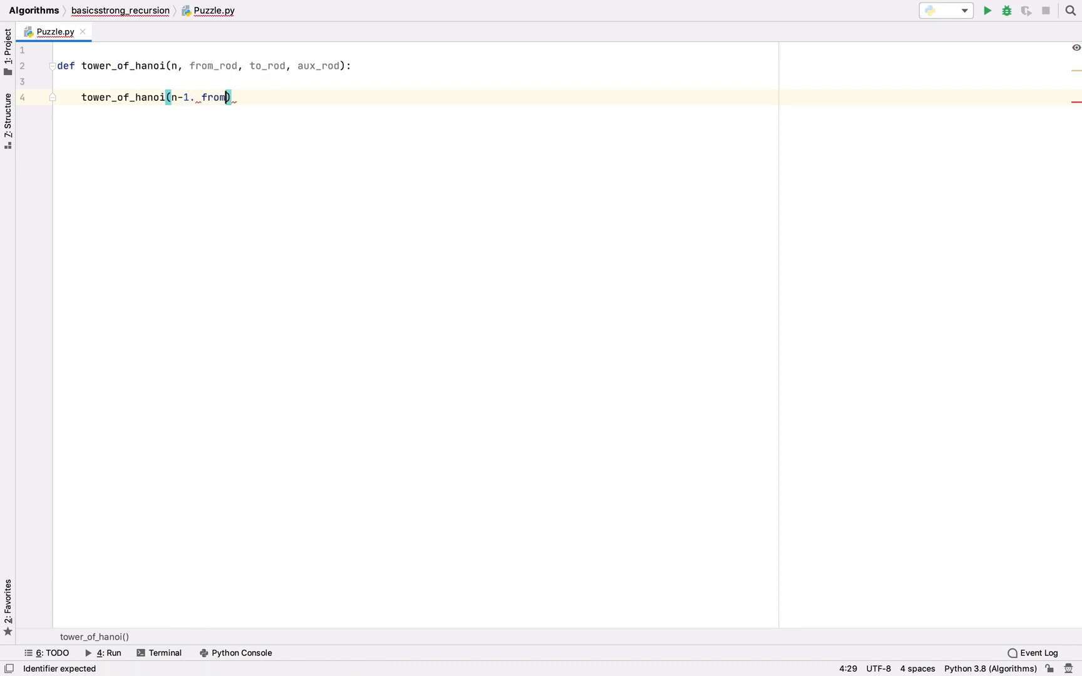
pyautogui.write('_rod')
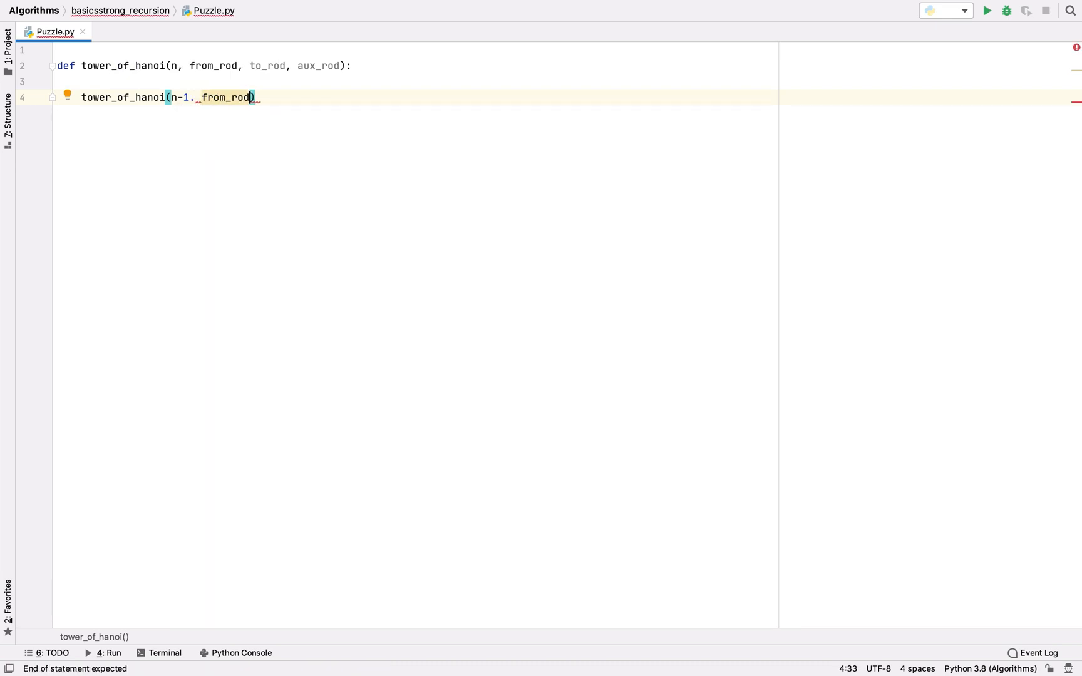
pyautogui.write(',')
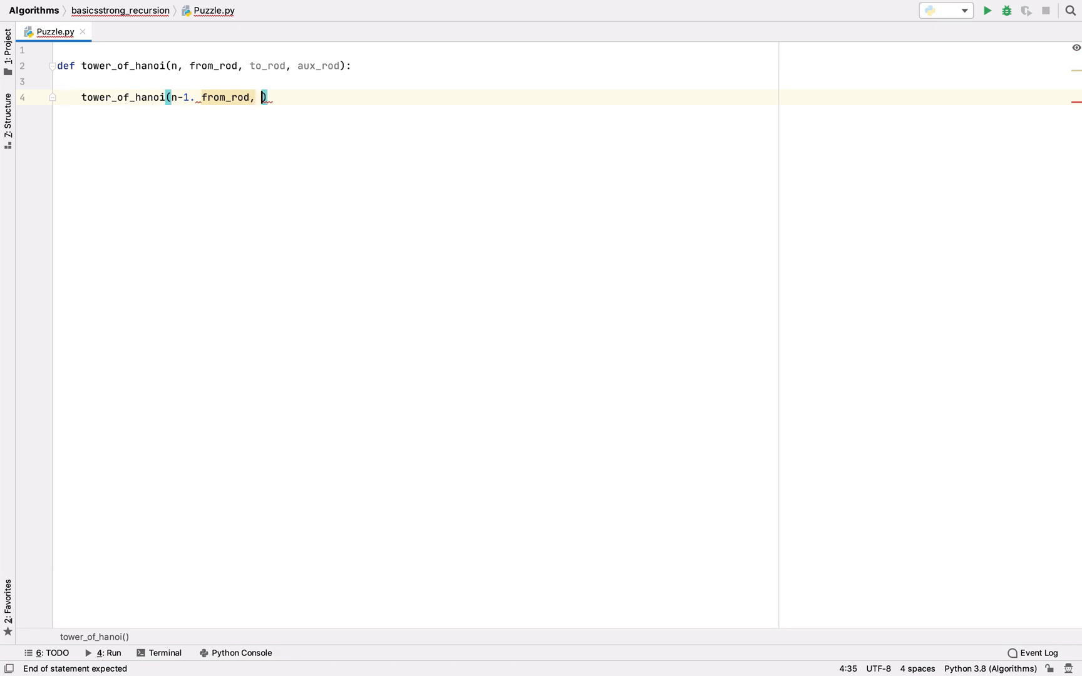
pyautogui.write('aux_rod')
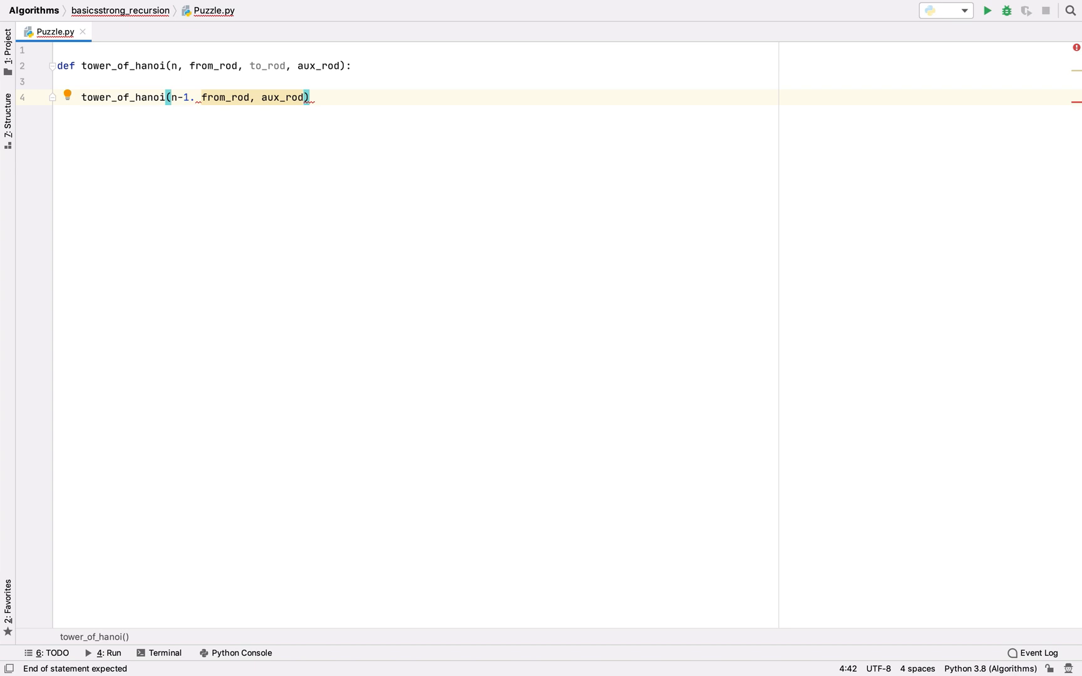
pyautogui.write(', to_rod')
pyautogui.write('print(')
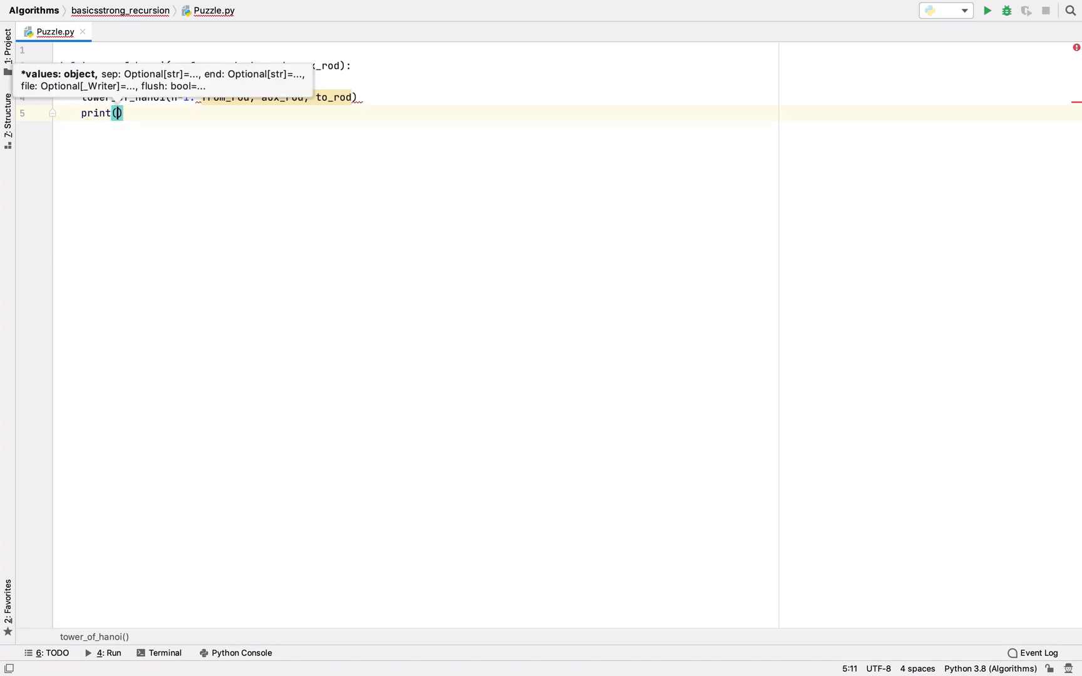
# Step: Start the print line with the message 'Moving the disk ' followed by n
pyautogui.write("'Movi'")
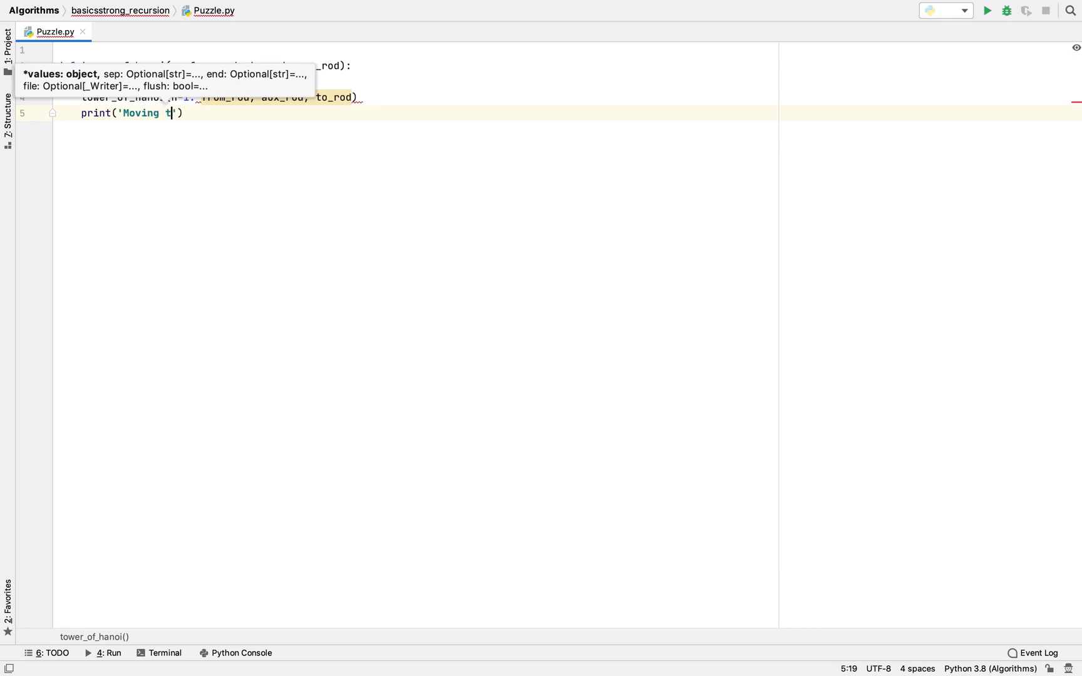
pyautogui.write('he dis')
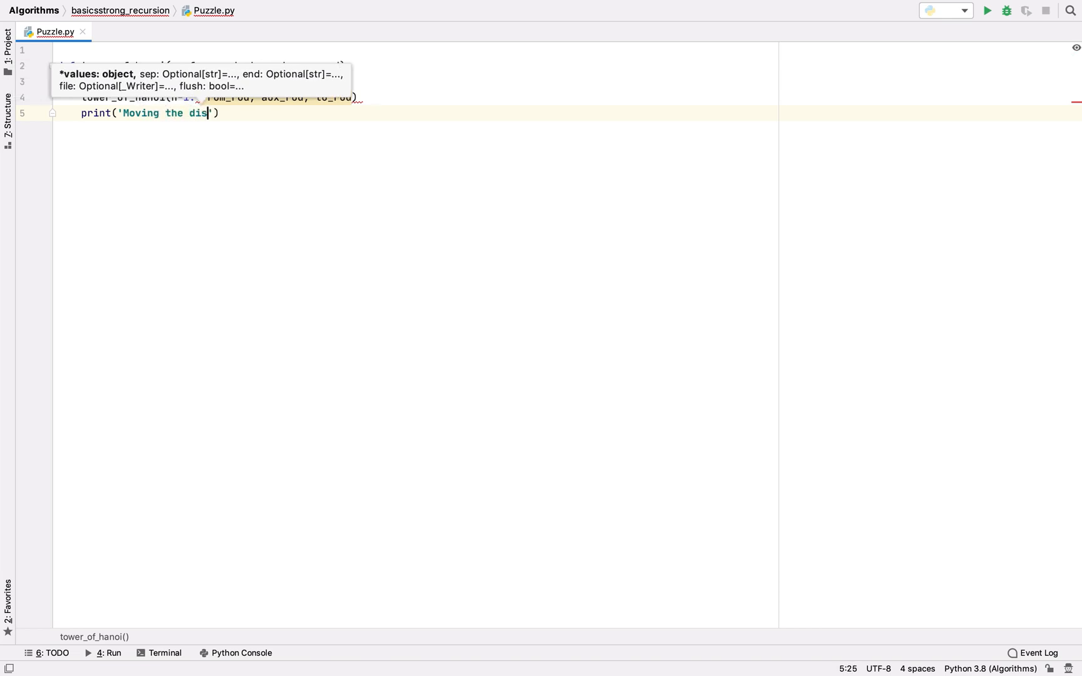
pyautogui.write('k')
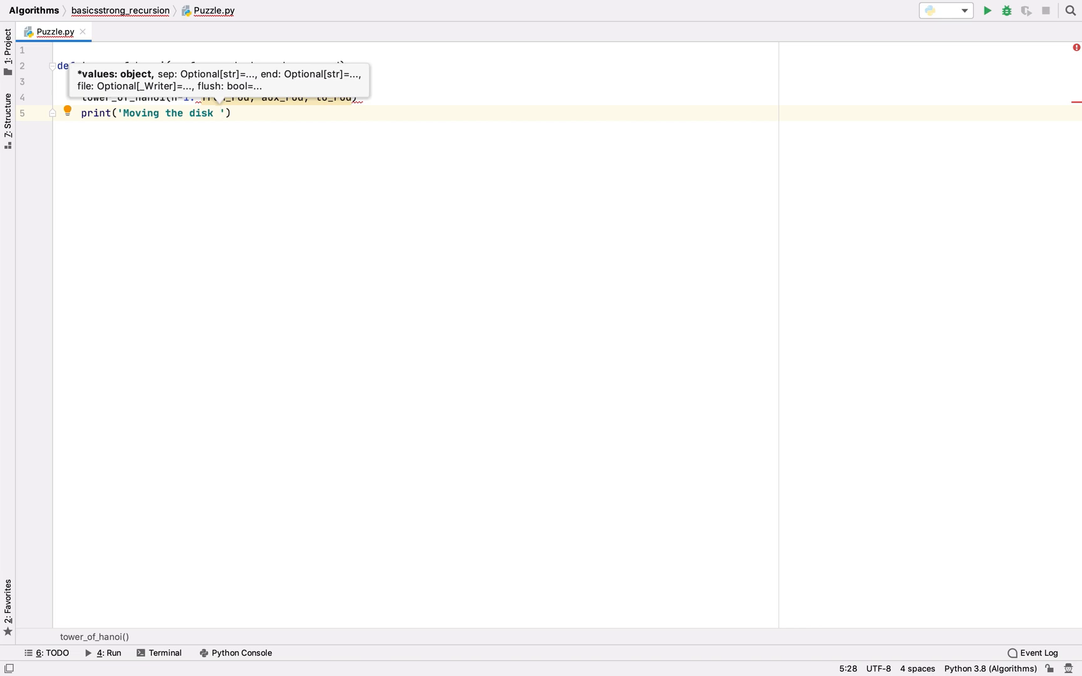
pyautogui.write(',')
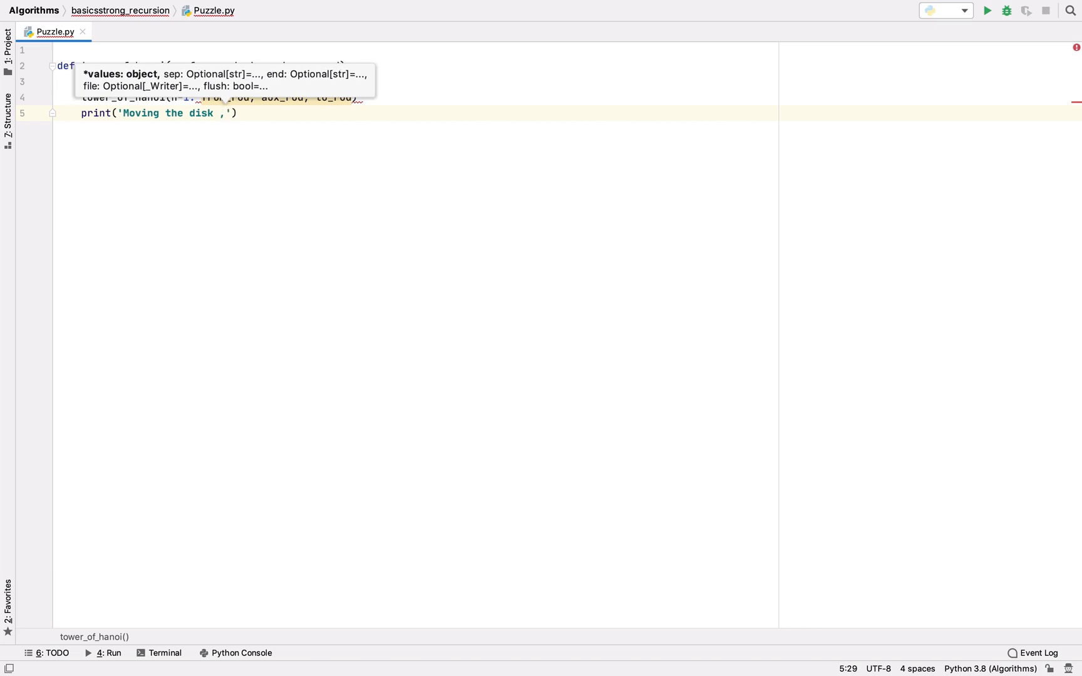
pyautogui.press('Backspace')
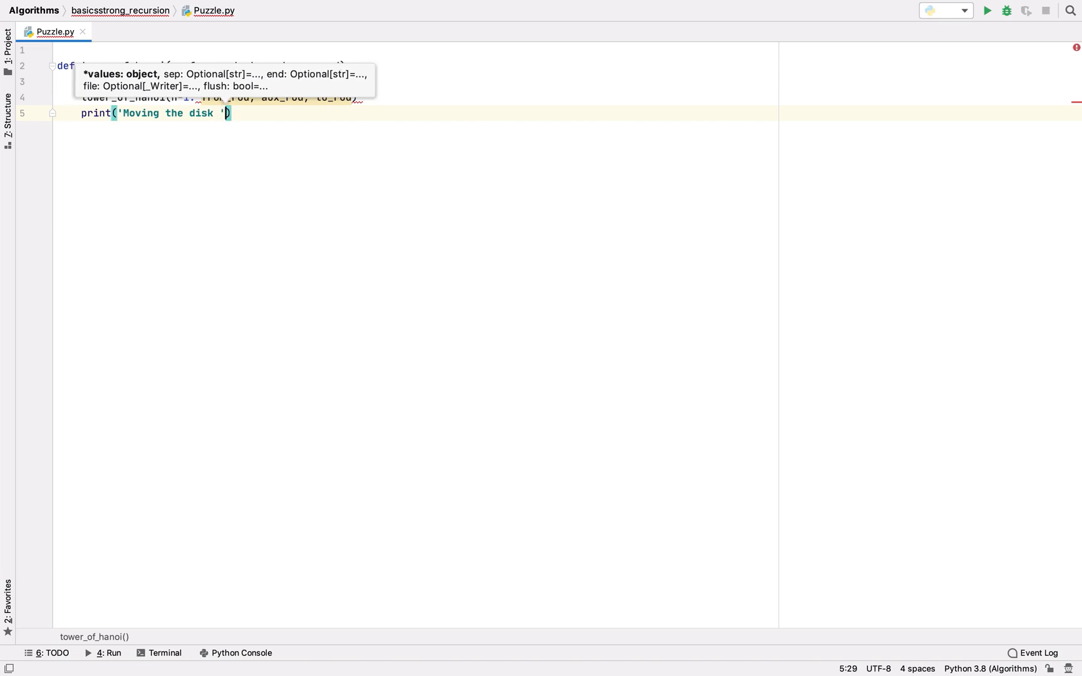
pyautogui.write(',n')
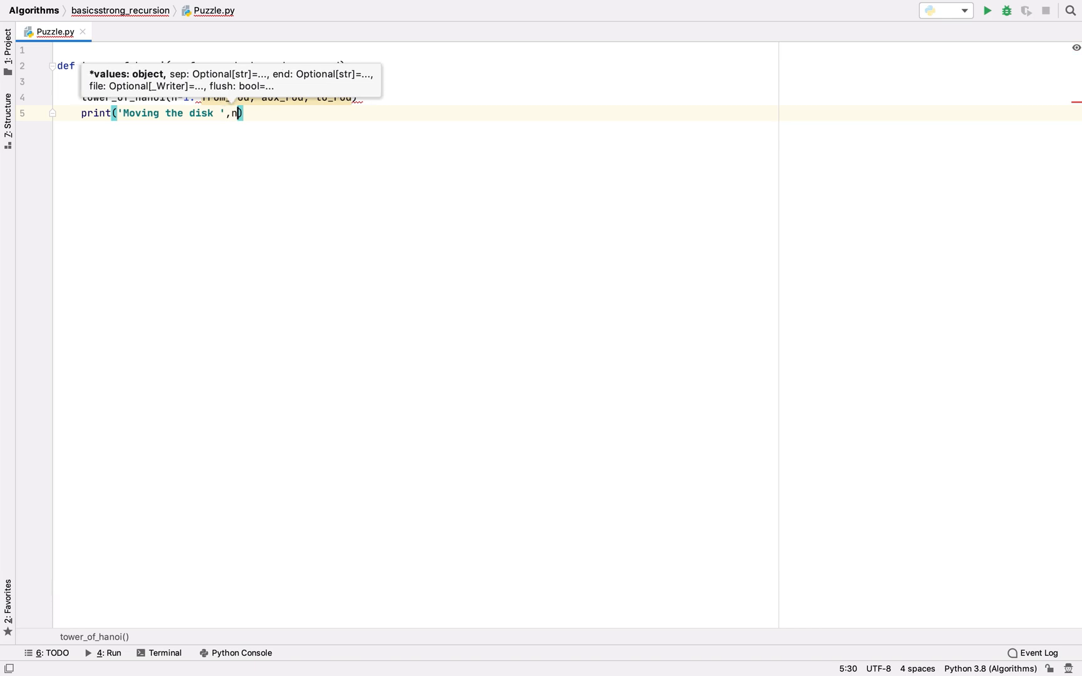
# Step: Complete the print with 'from ', from_rod, 'to the ', to_rod and a closing parenthesis
pyautogui.write(", ''")
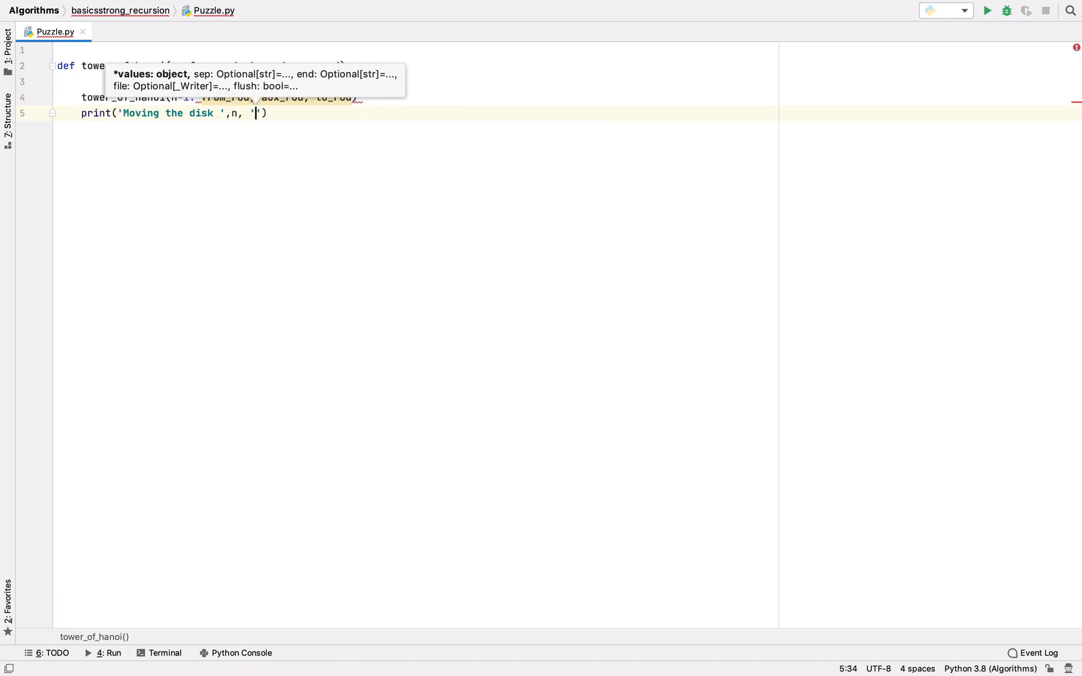
pyautogui.write('from')
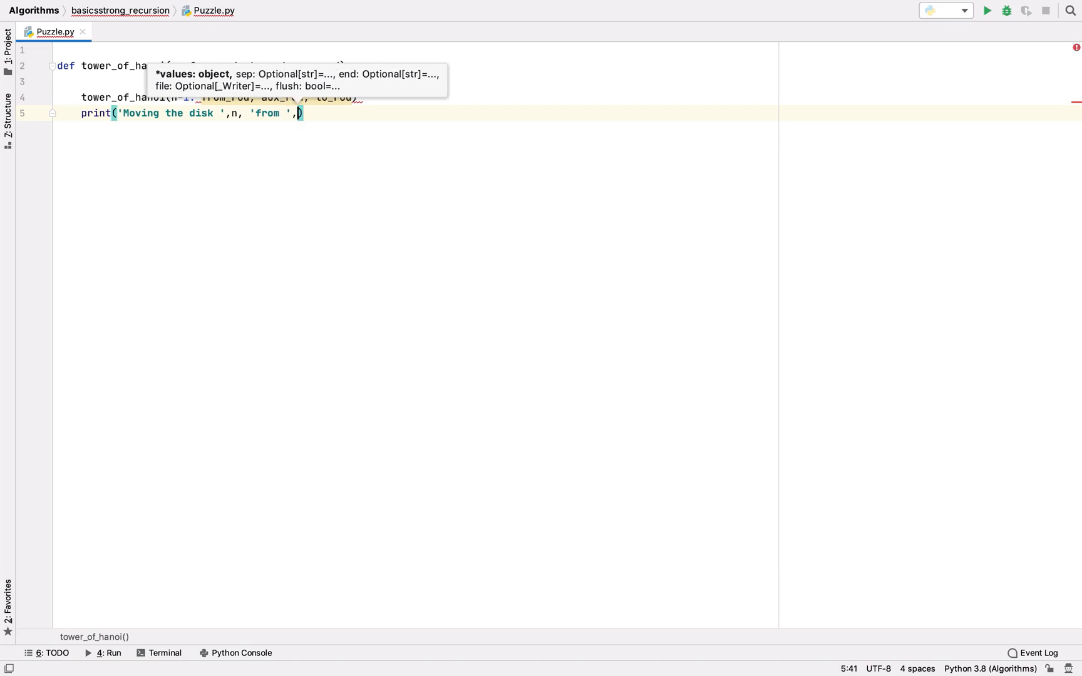
pyautogui.write('from_rod')
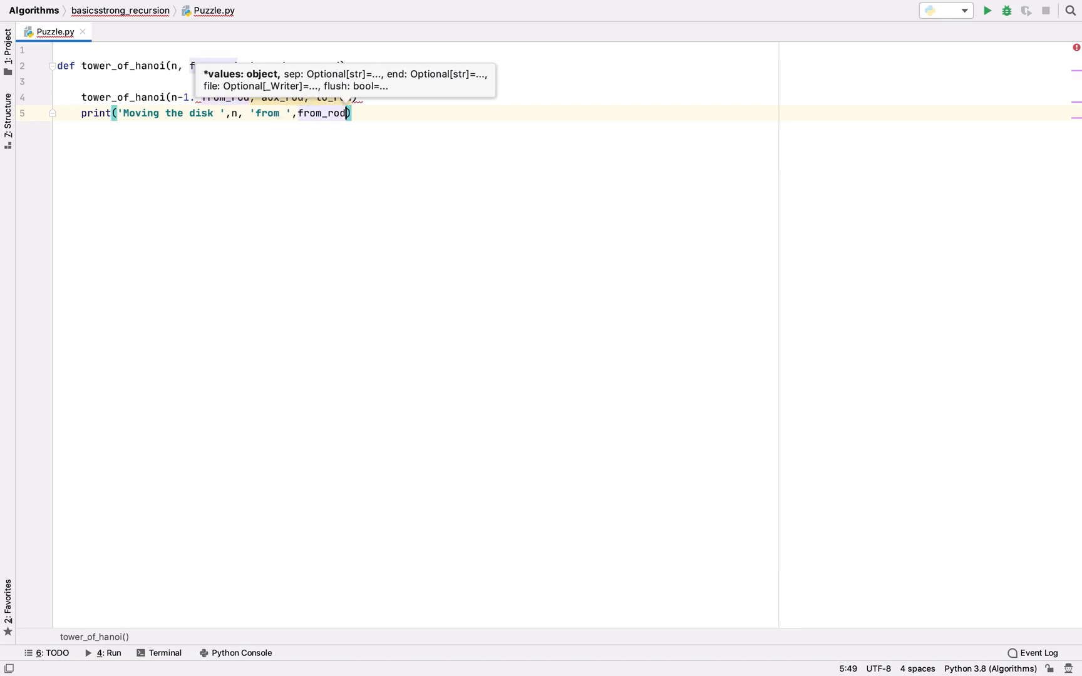
pyautogui.write(',')
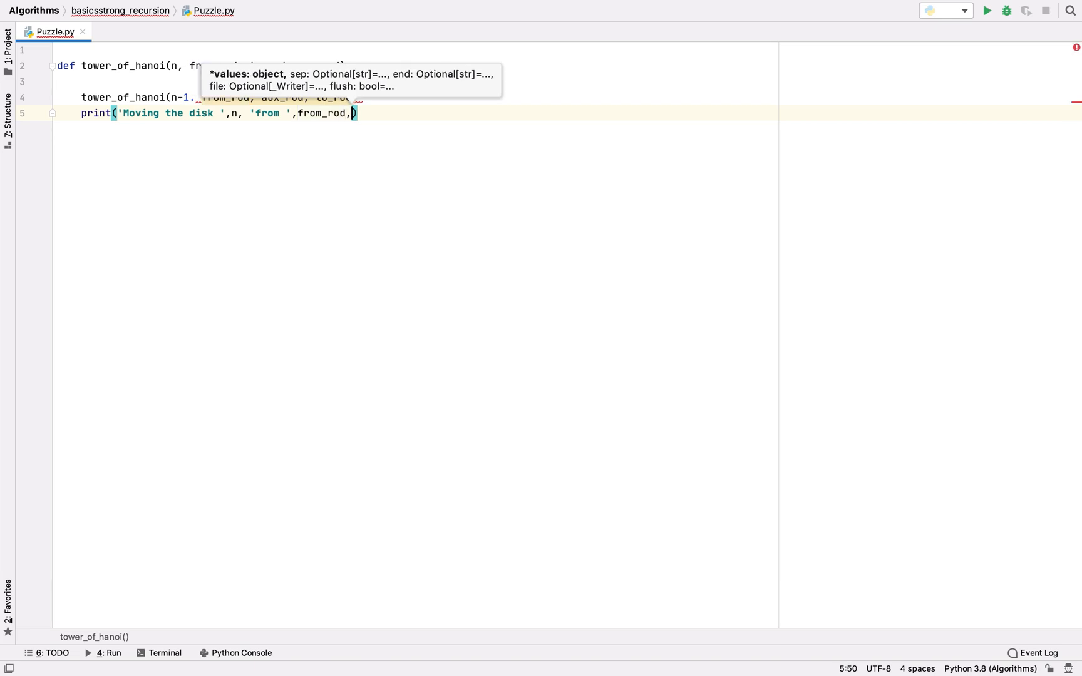
pyautogui.write("'to")
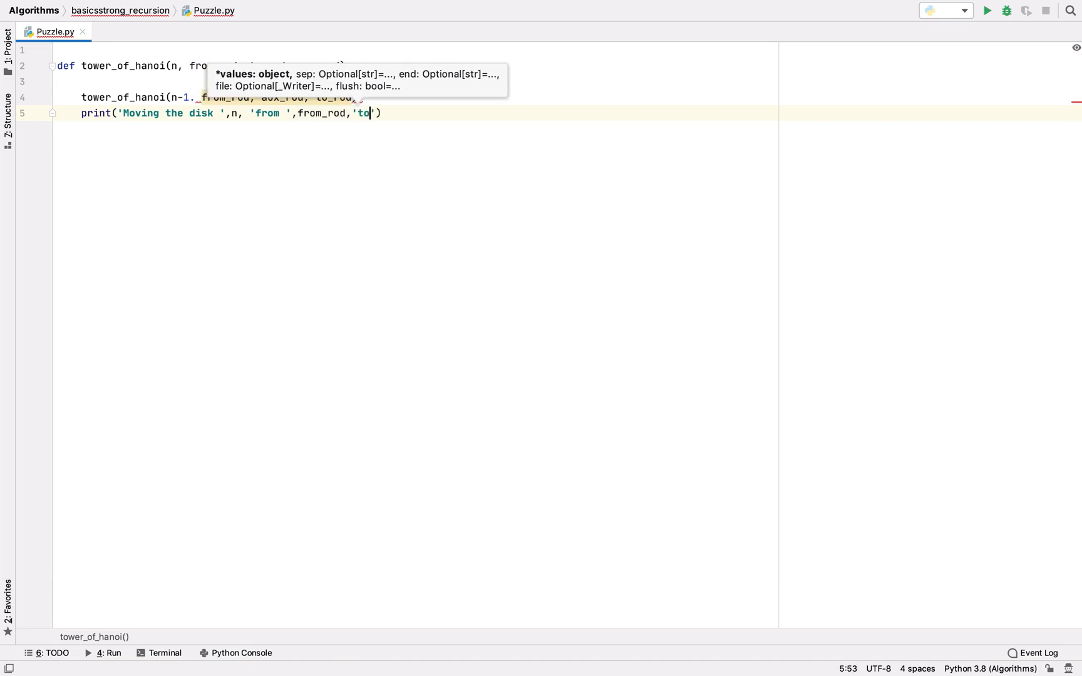
pyautogui.write('the')
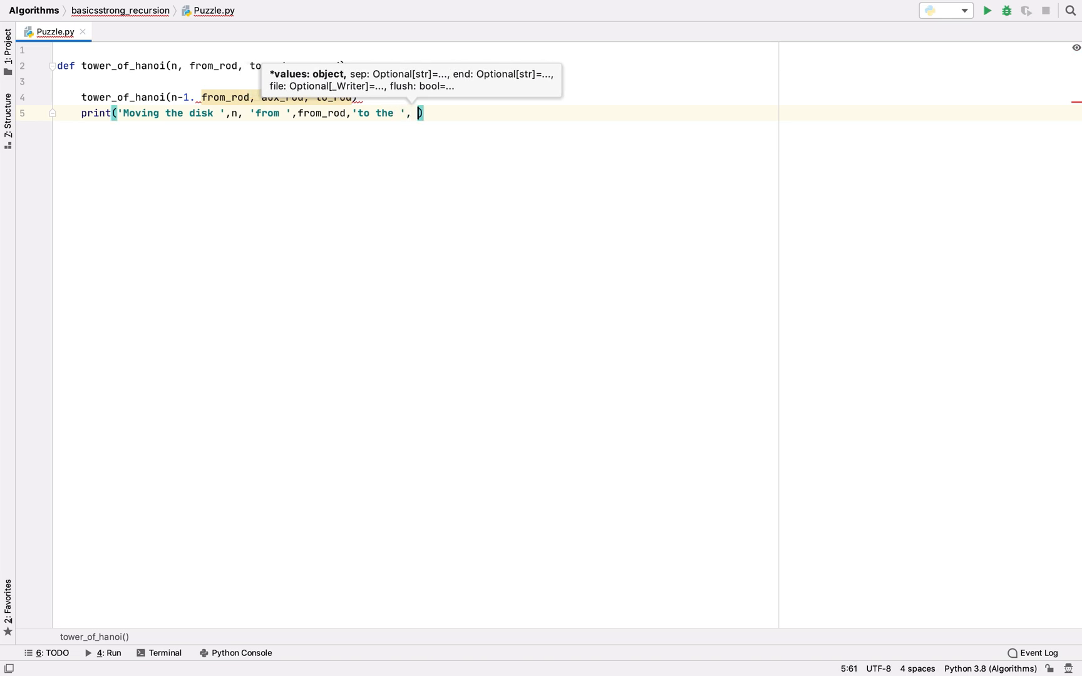
pyautogui.write('to_rod')
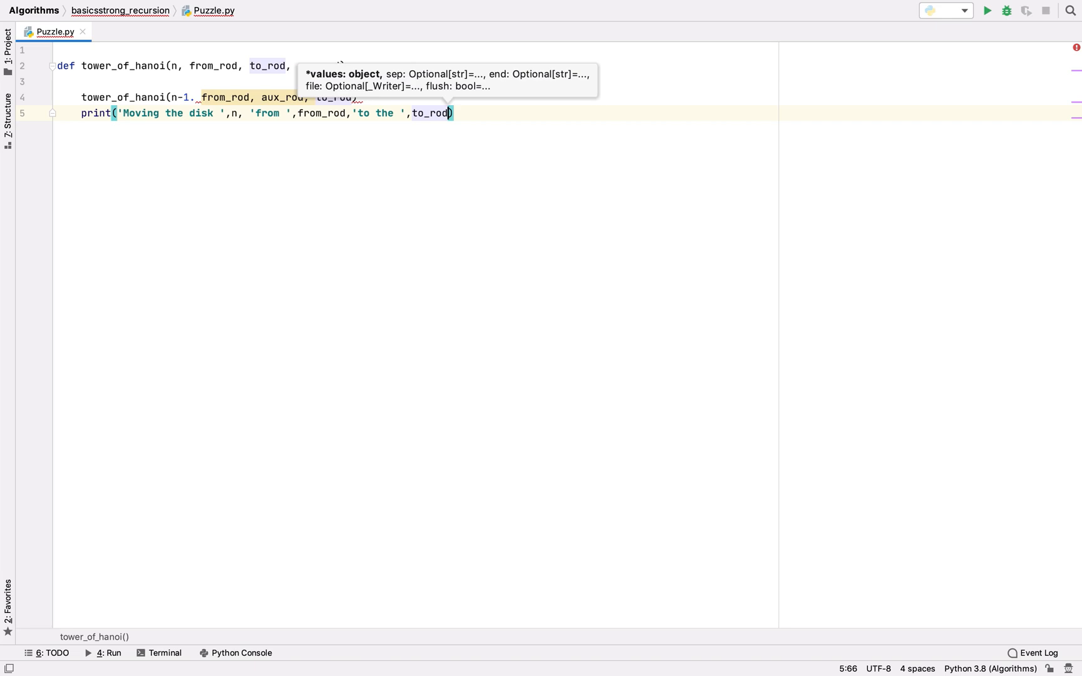
pyautogui.write(')')
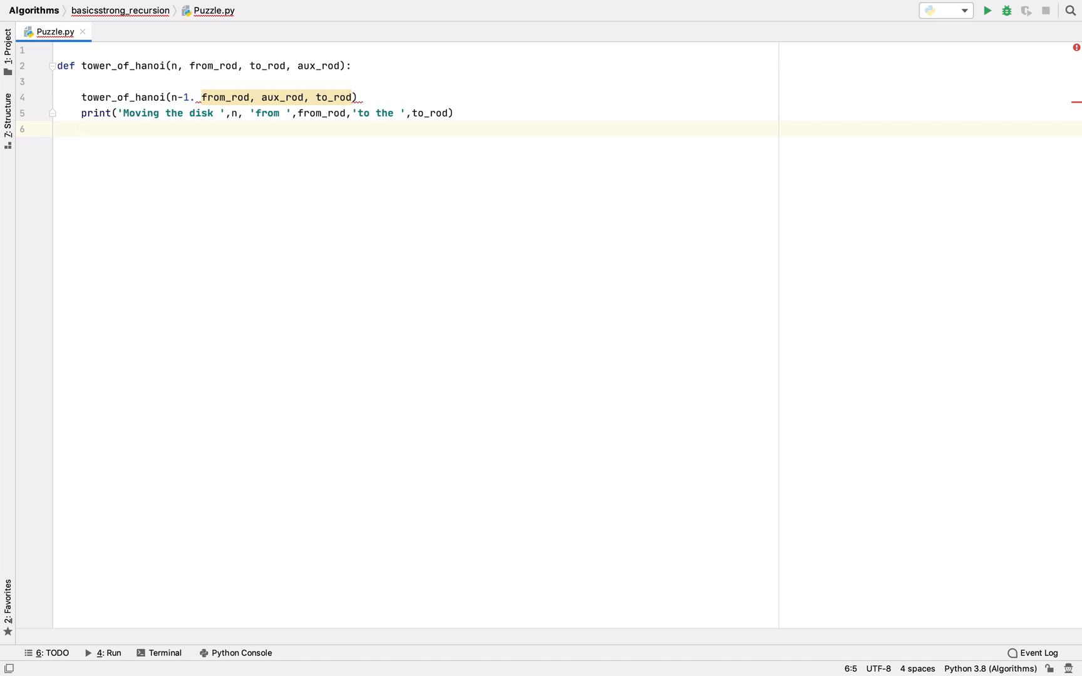
# Step: Add the second recursive call tower_of_hanoi(n-1, aux_rod, to_rod, from_rod) below the print
pyautogui.write('tow')
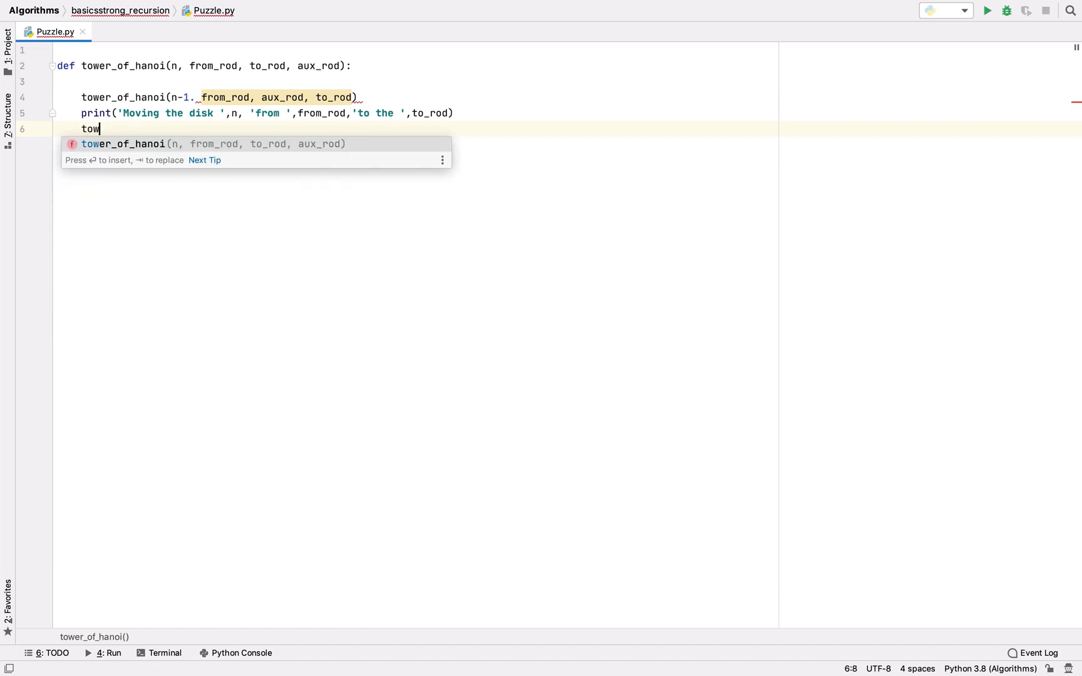
pyautogui.press('Return')
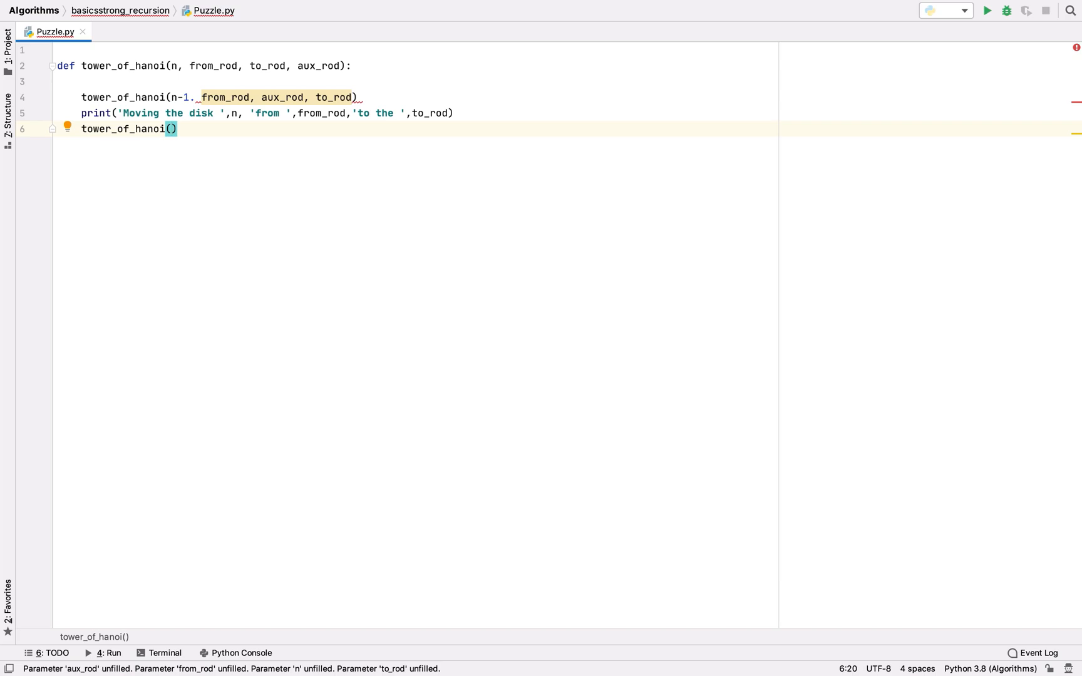
pyautogui.write('n-1,')
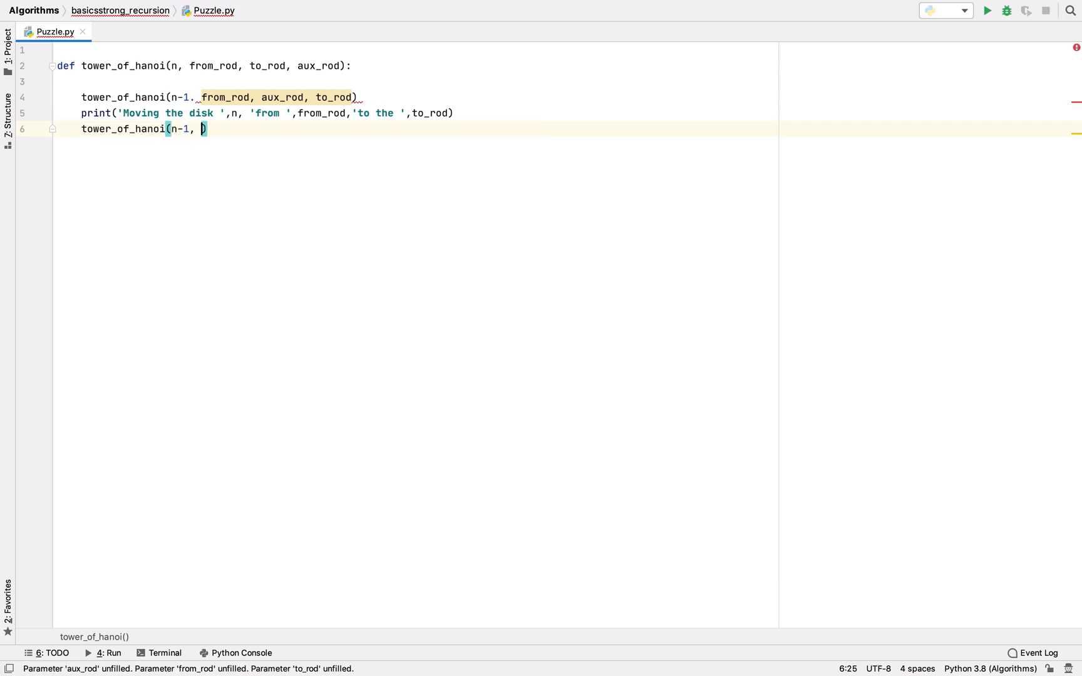
pyautogui.write('aux_rod')
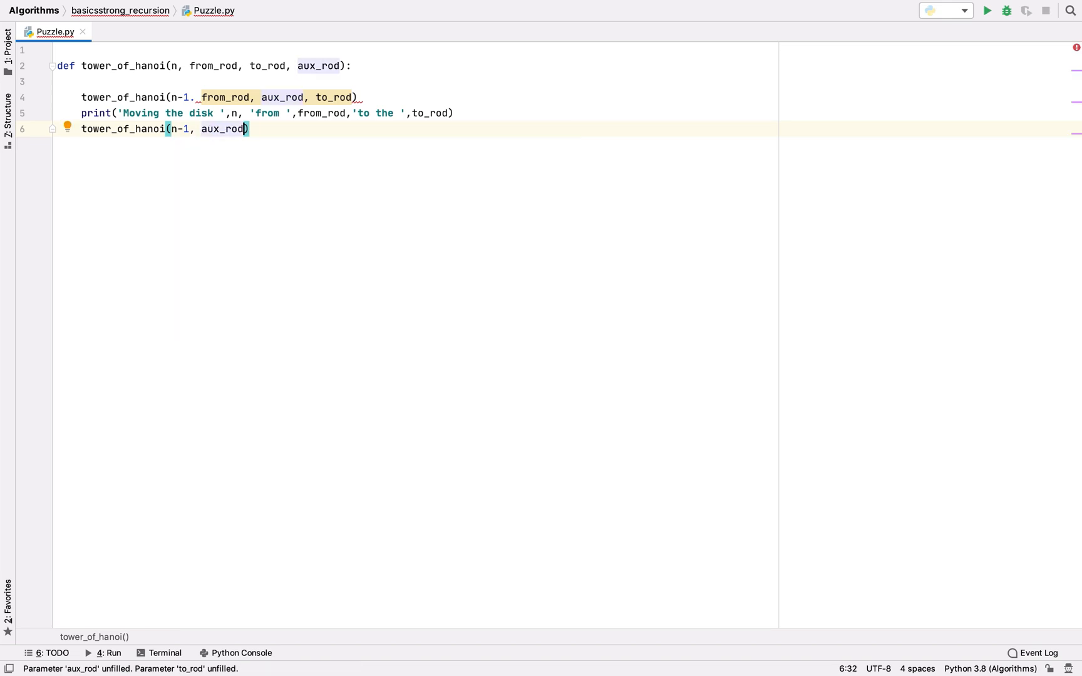
pyautogui.write(', to_rod')
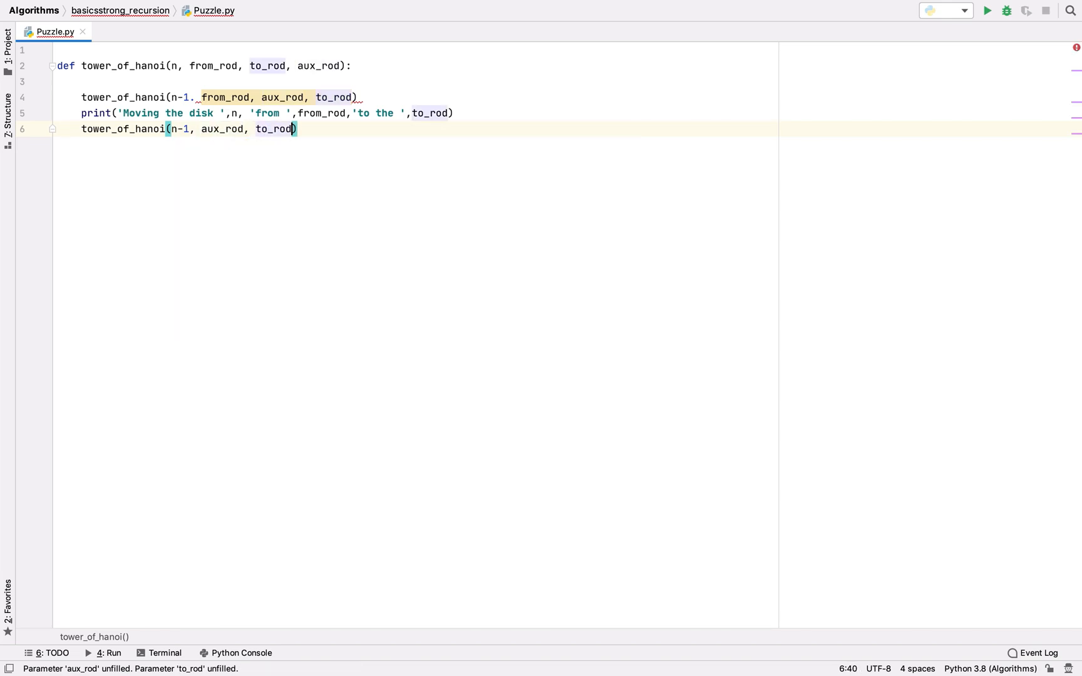
pyautogui.write(', from_rod')
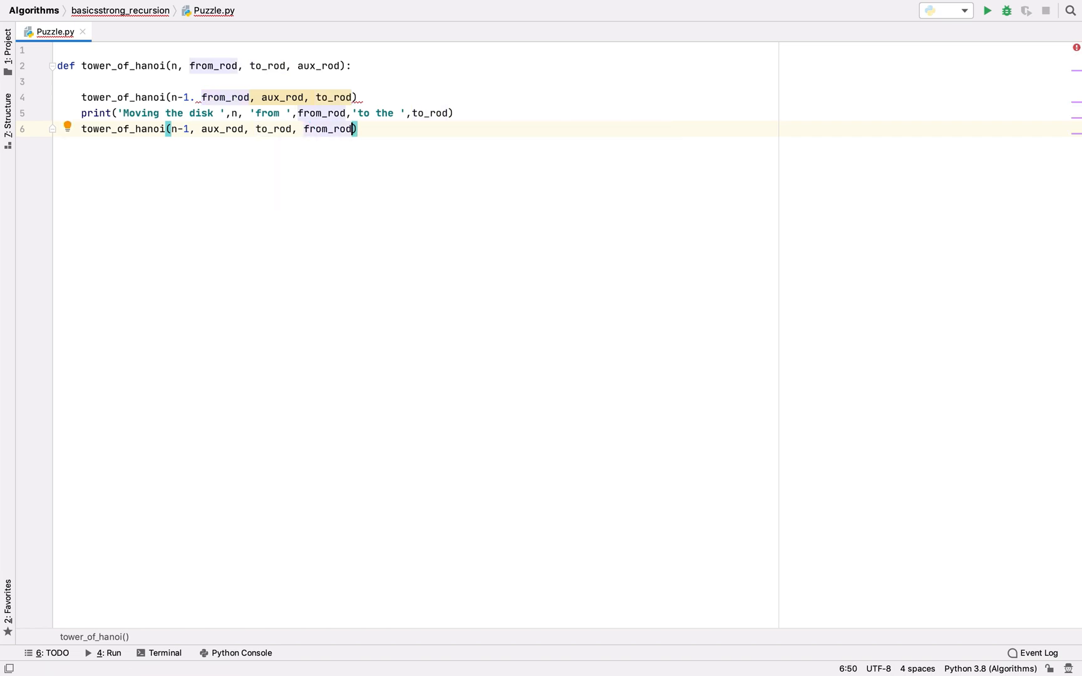
pyautogui.moveTo(532, 333)
pyautogui.write(',')
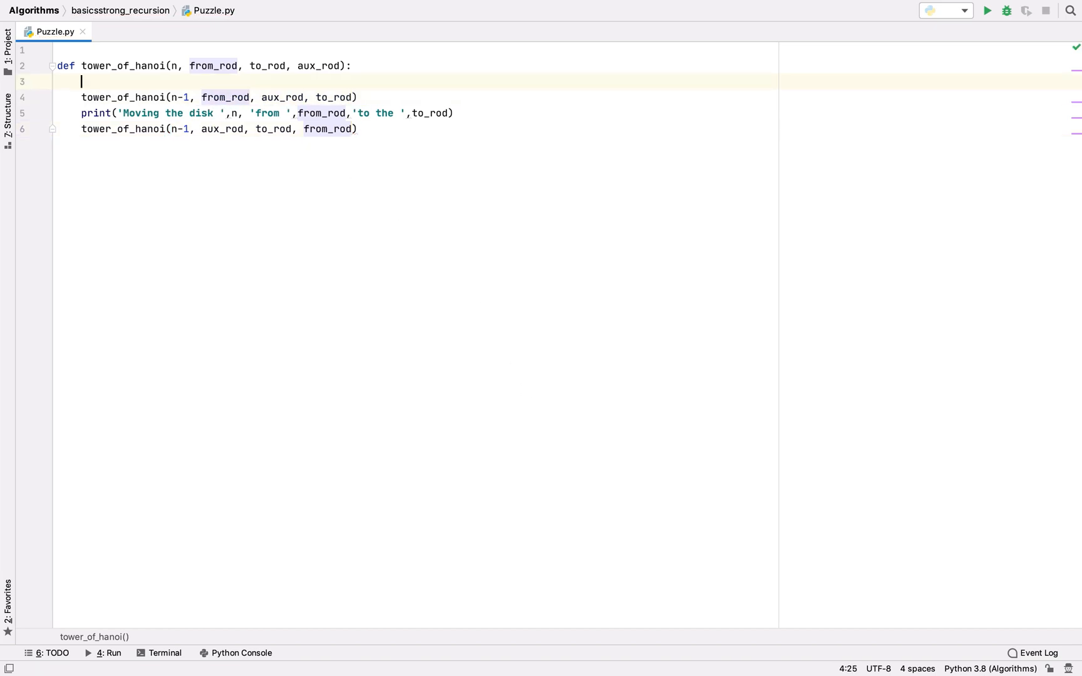
# Step: Add an if n==1 base case printing 'Moving the disk 1 from ', from_rod, ' to the ', to_rod
pyautogui.write('if')
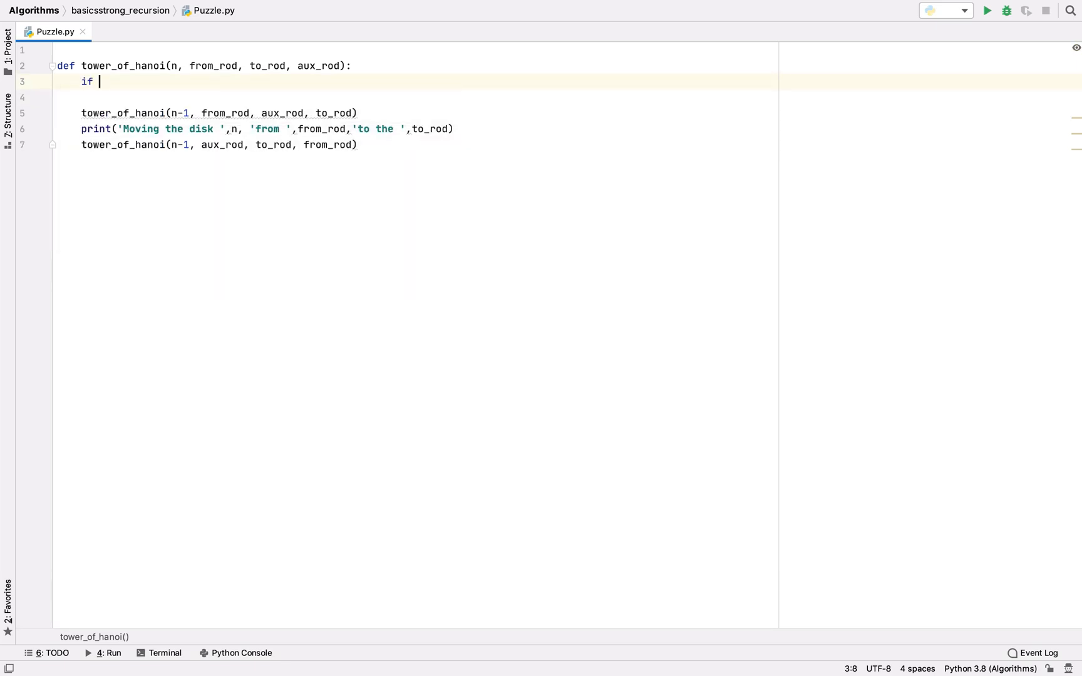
pyautogui.write('n==1:')
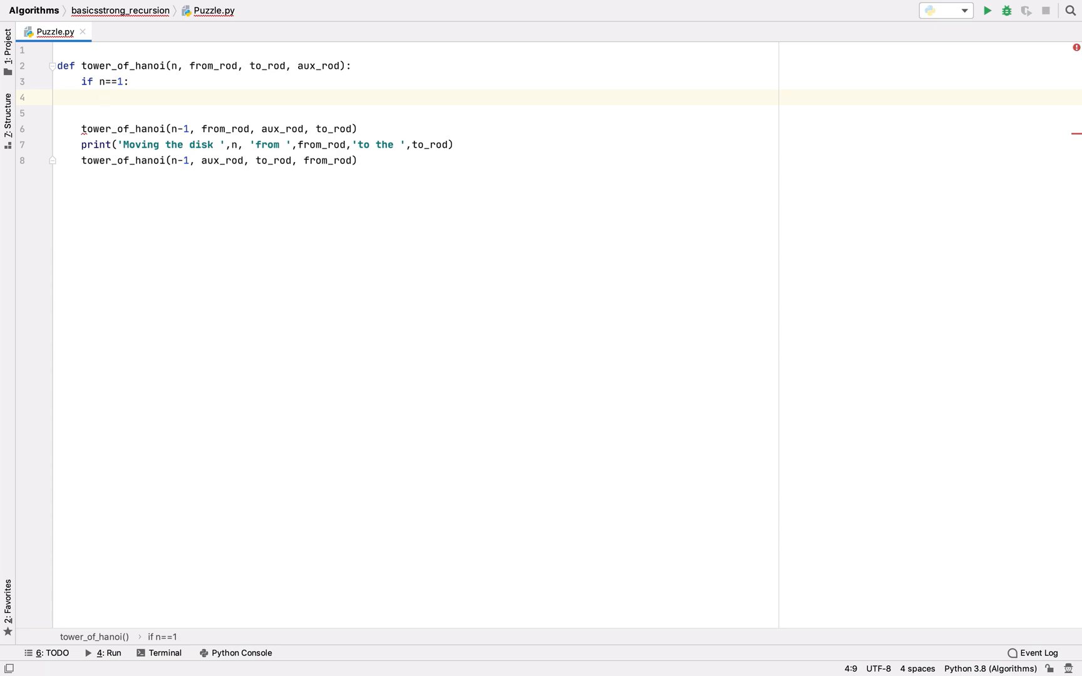
pyautogui.write('print(')
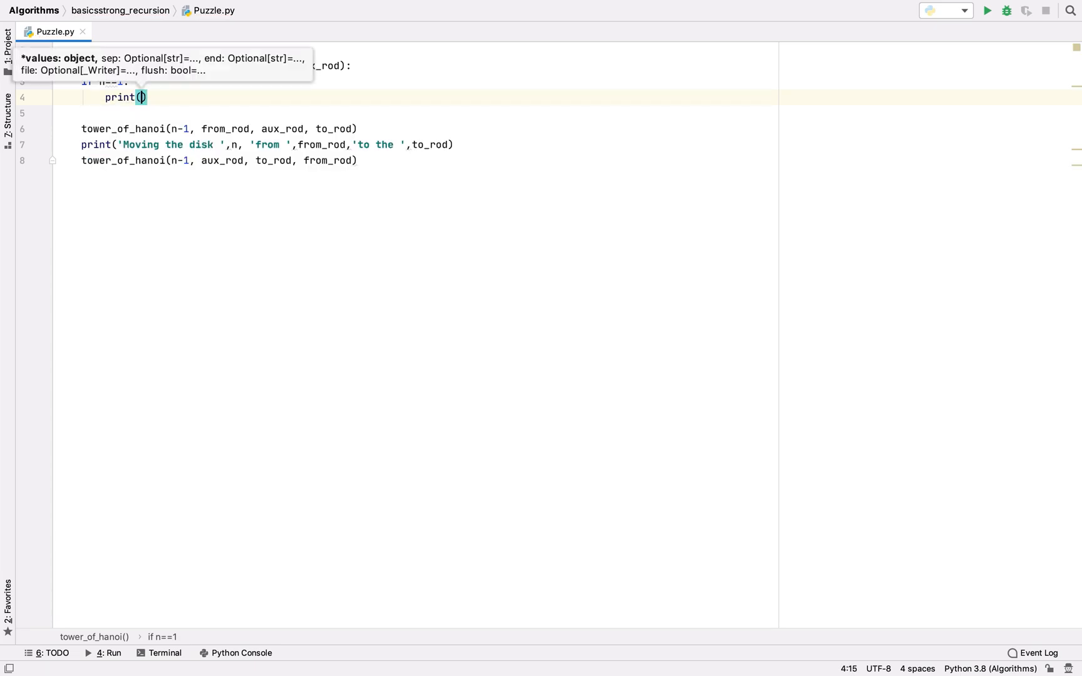
pyautogui.write("'")
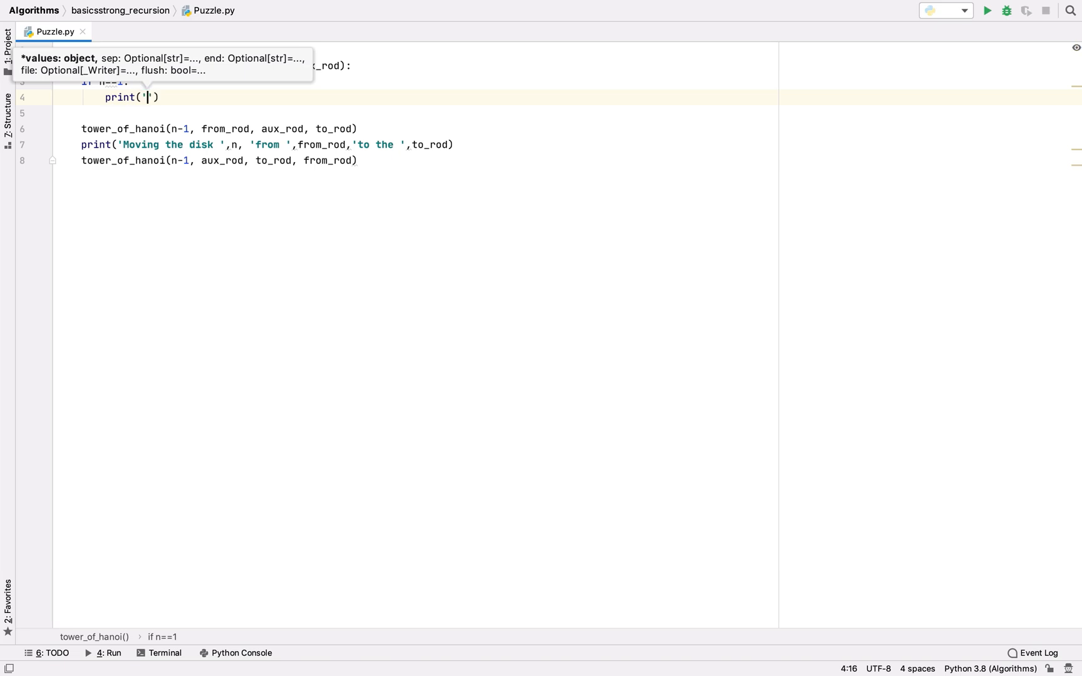
pyautogui.write('Moving the disk 1 from')
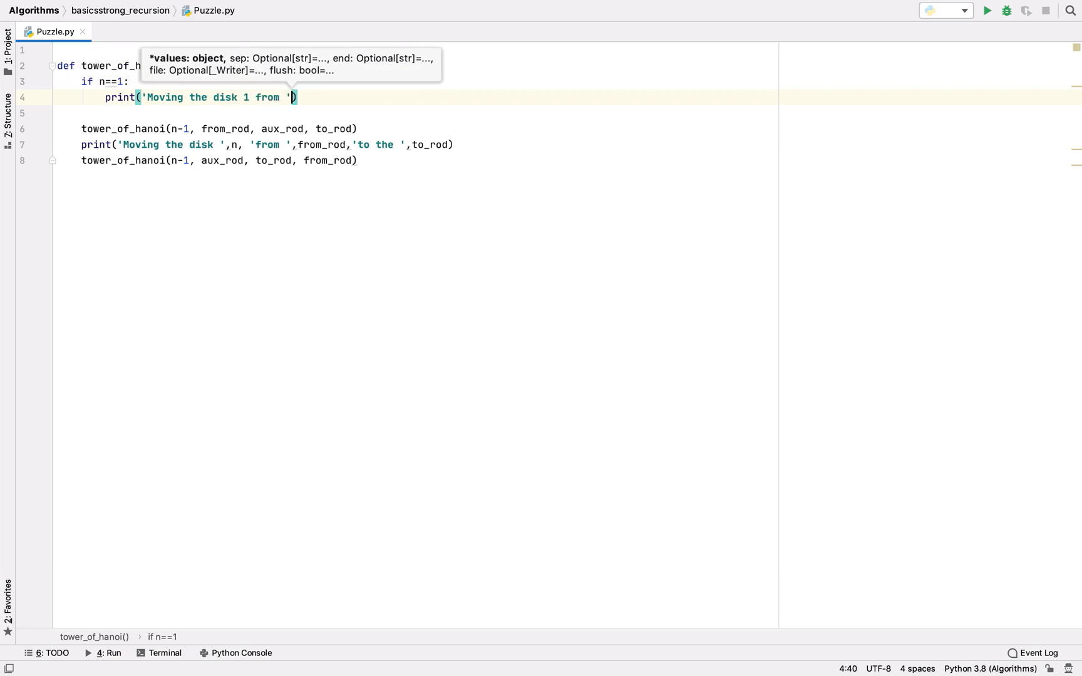
pyautogui.write(', from_rod')
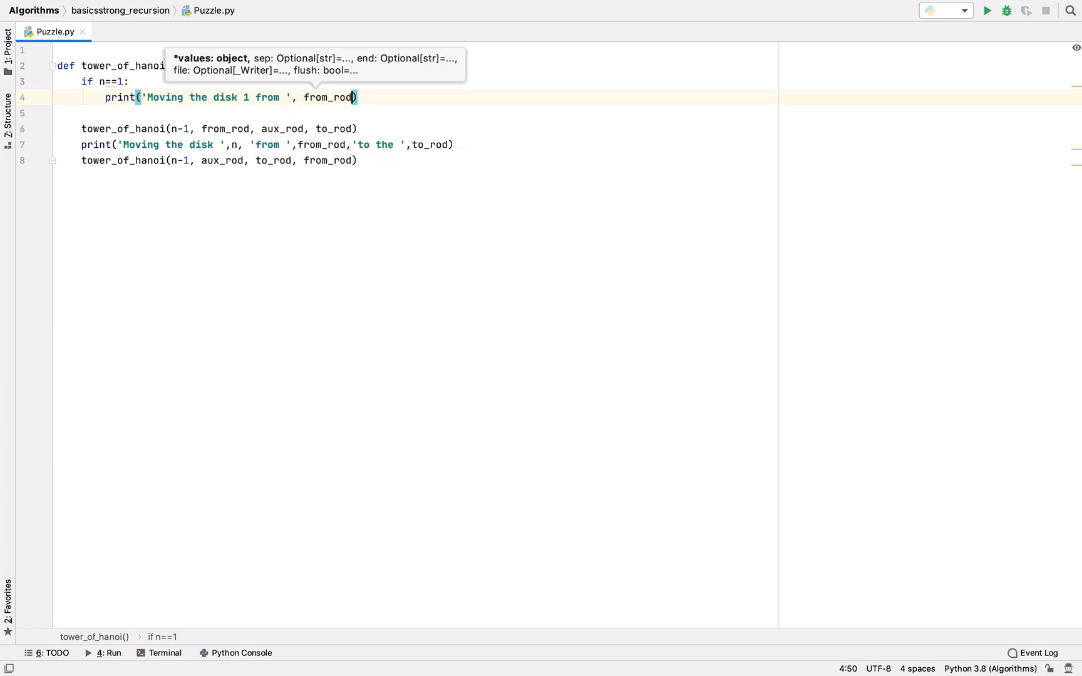
pyautogui.write(", ''")
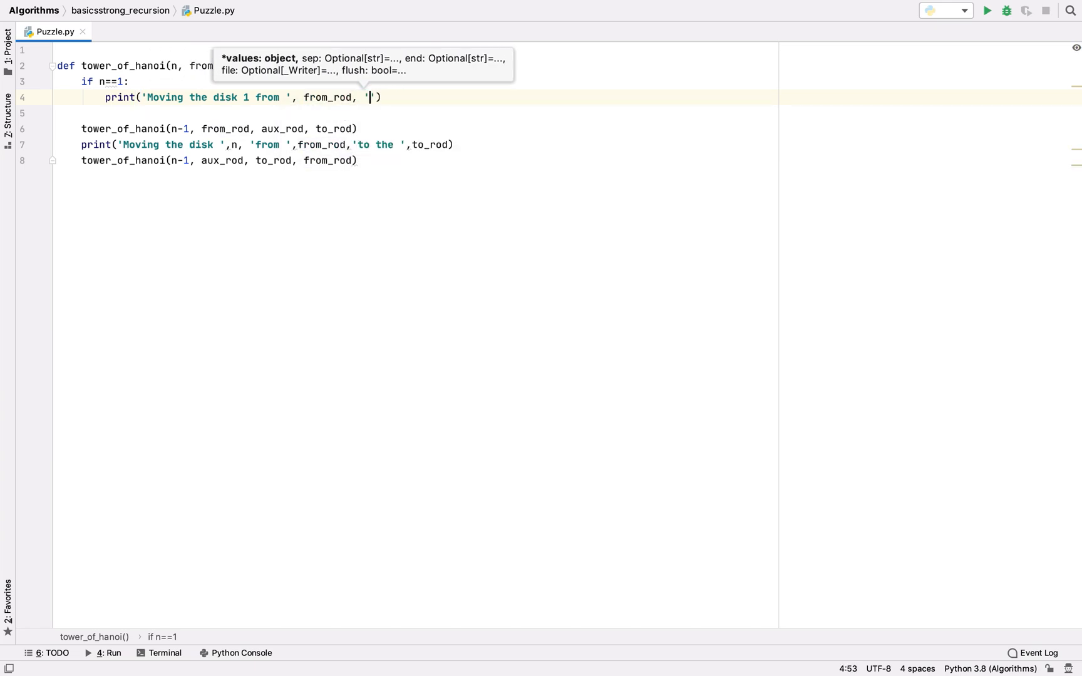
pyautogui.write('to the')
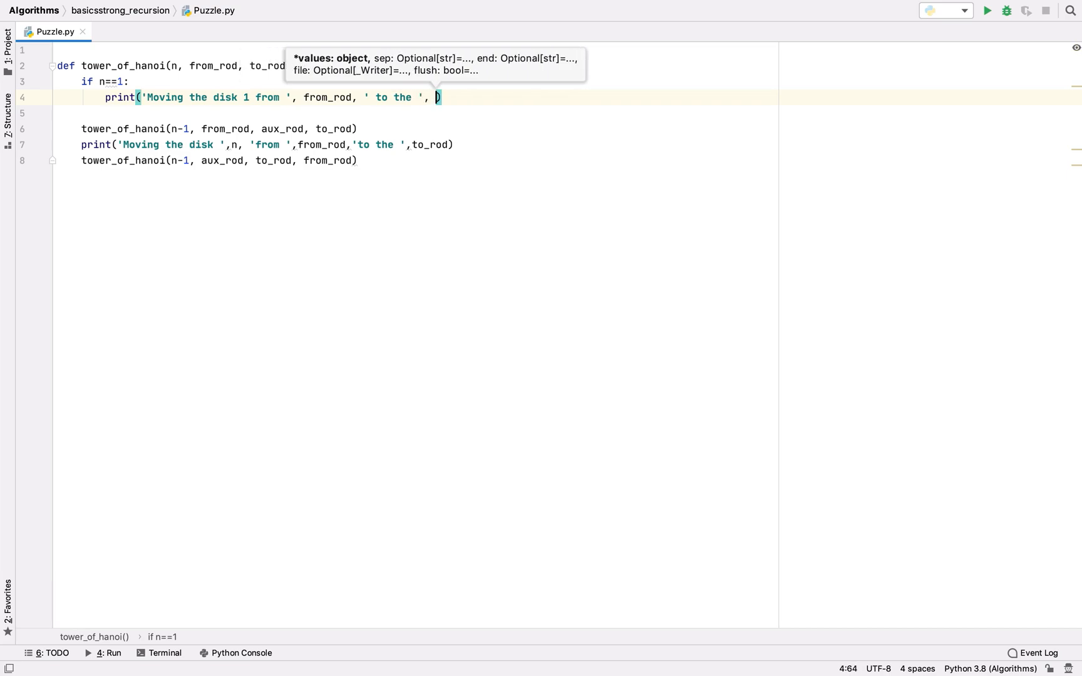
pyautogui.write("to_rod, 'rod.")
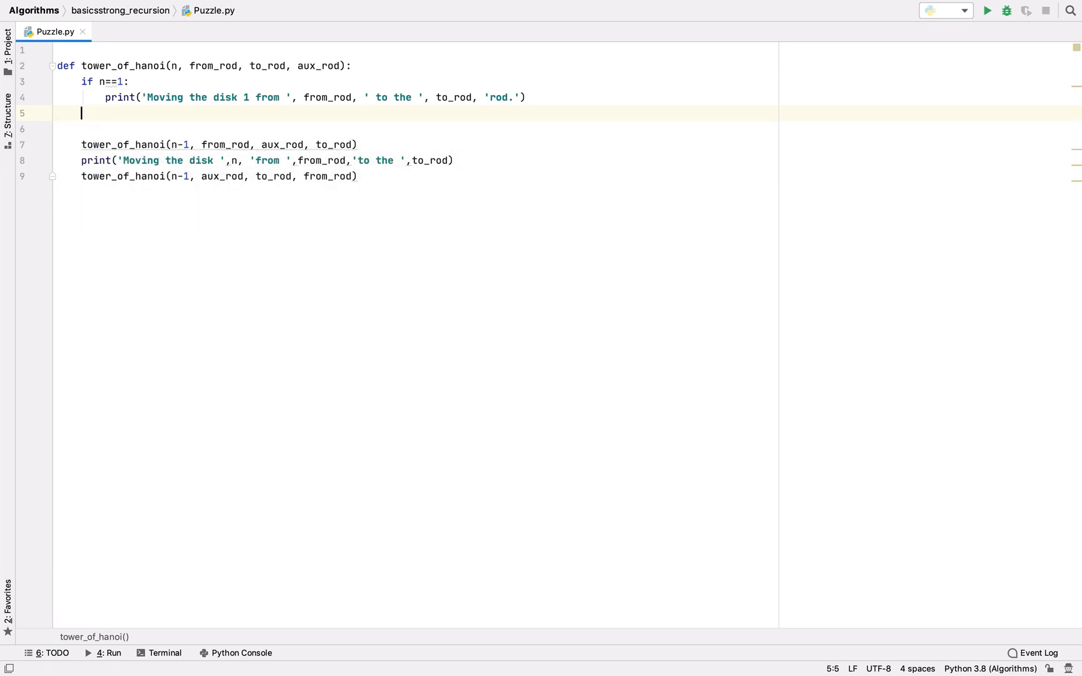
# Step: Add else: and indent the two recursive calls and print under it
pyautogui.write('else')
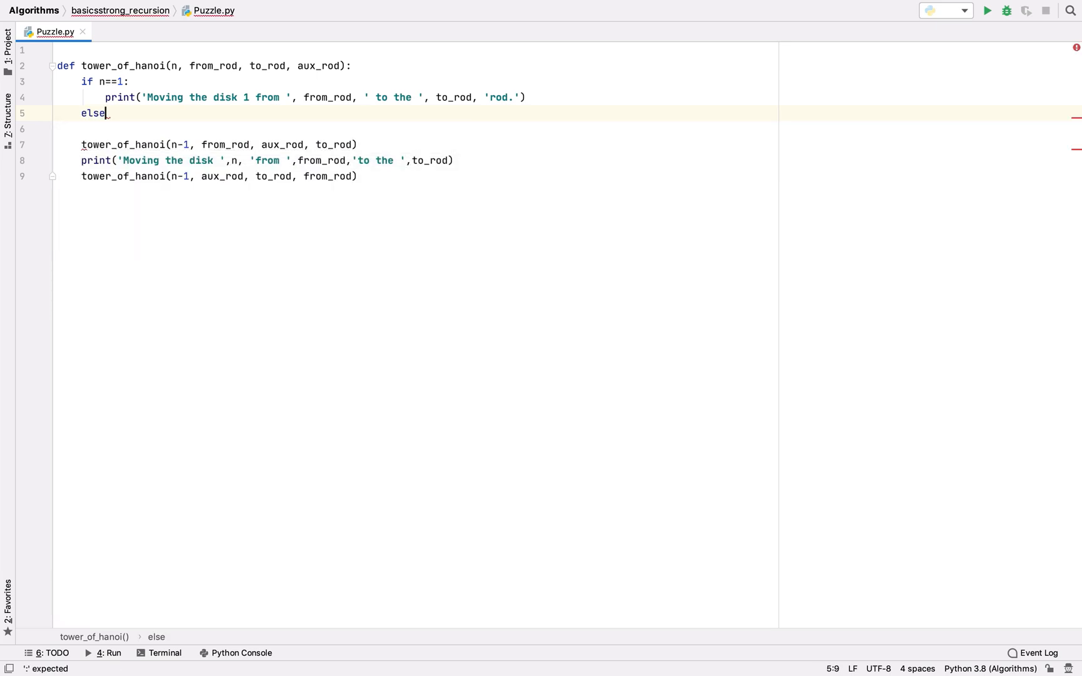
pyautogui.write(':')
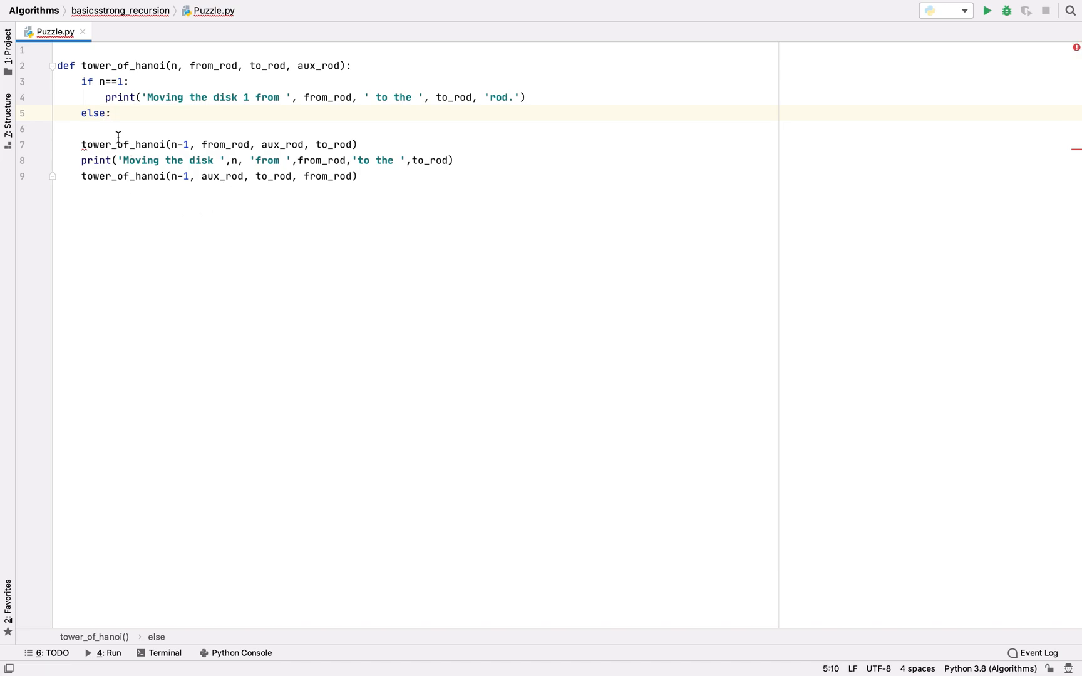
pyautogui.click(82, 128)
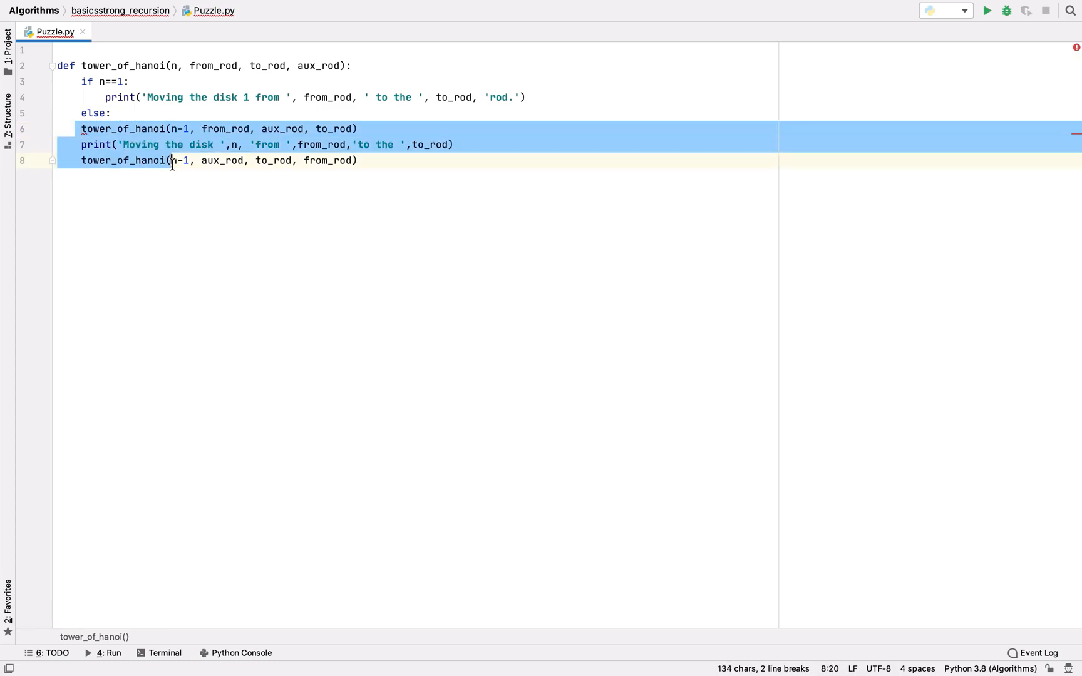
pyautogui.click(383, 161)
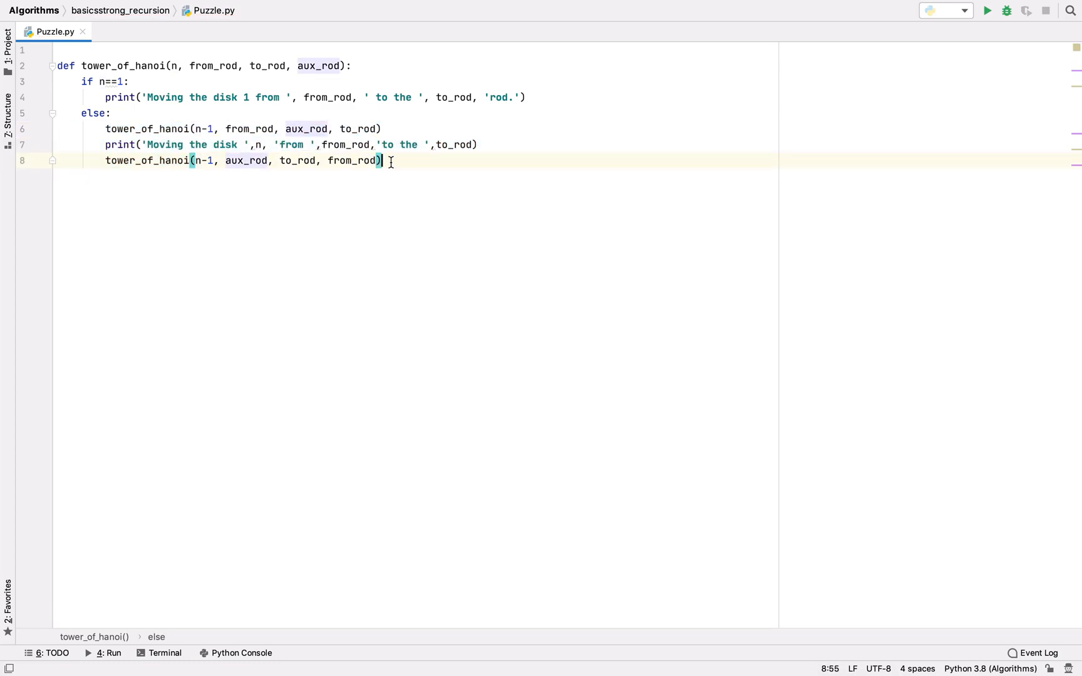
pyautogui.press('enter')
pyautogui.write('tower_of_hanoi(')
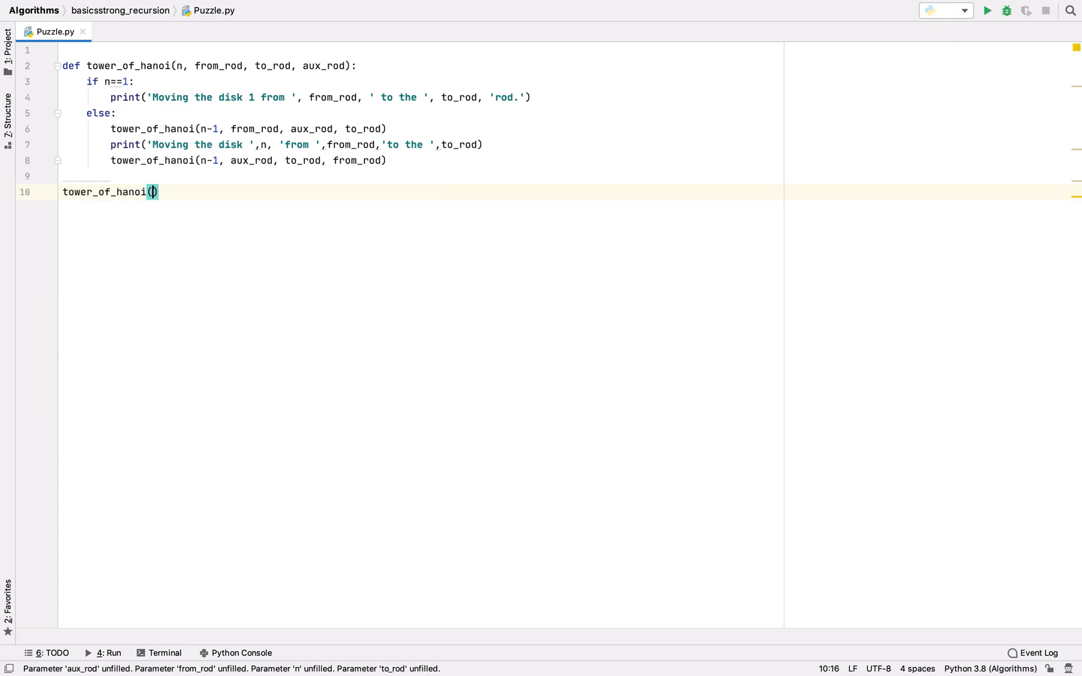
# Step: Call tower_of_hanoi(4, 'X', 'Y', 'Z') at the top level below the function
pyautogui.write('4,')
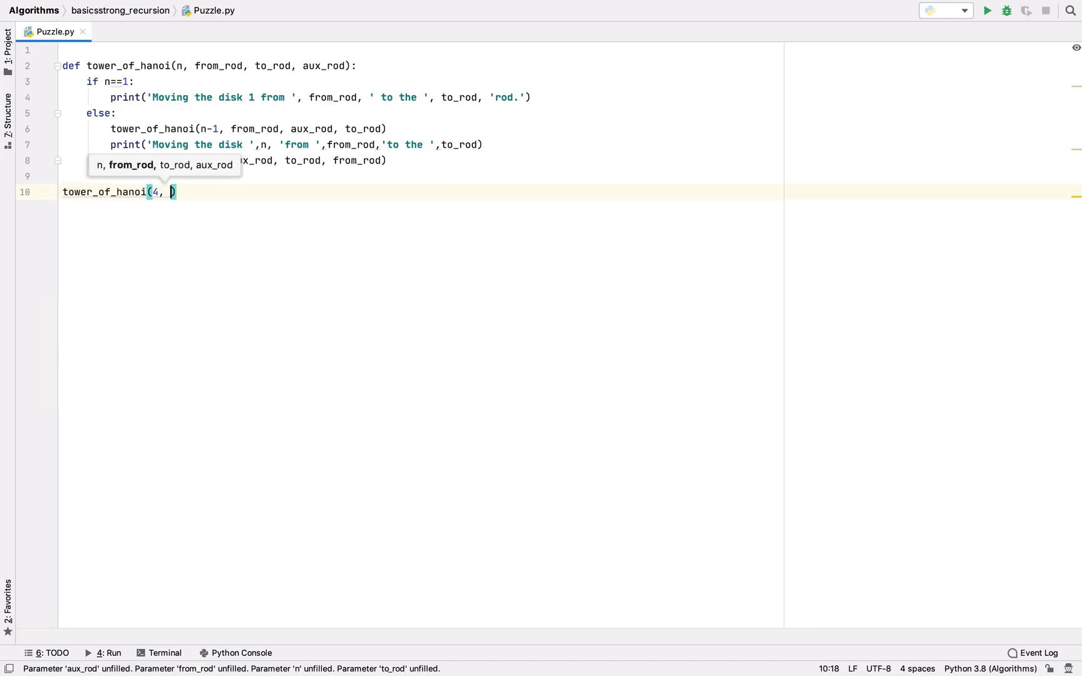
pyautogui.write("'X'")
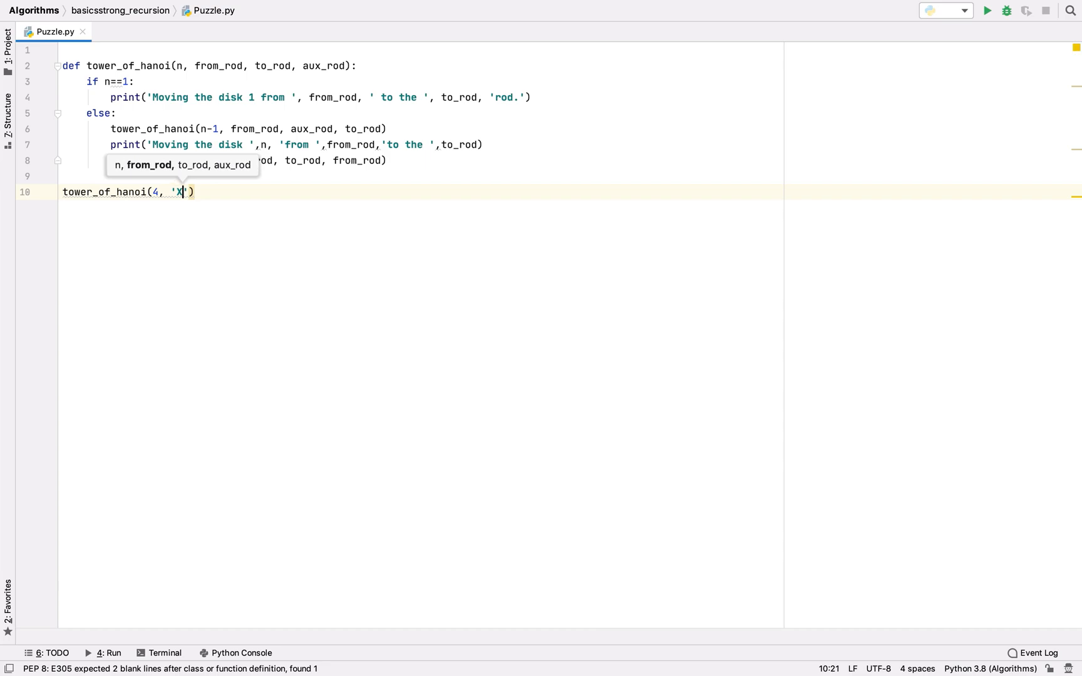
pyautogui.write(", '")
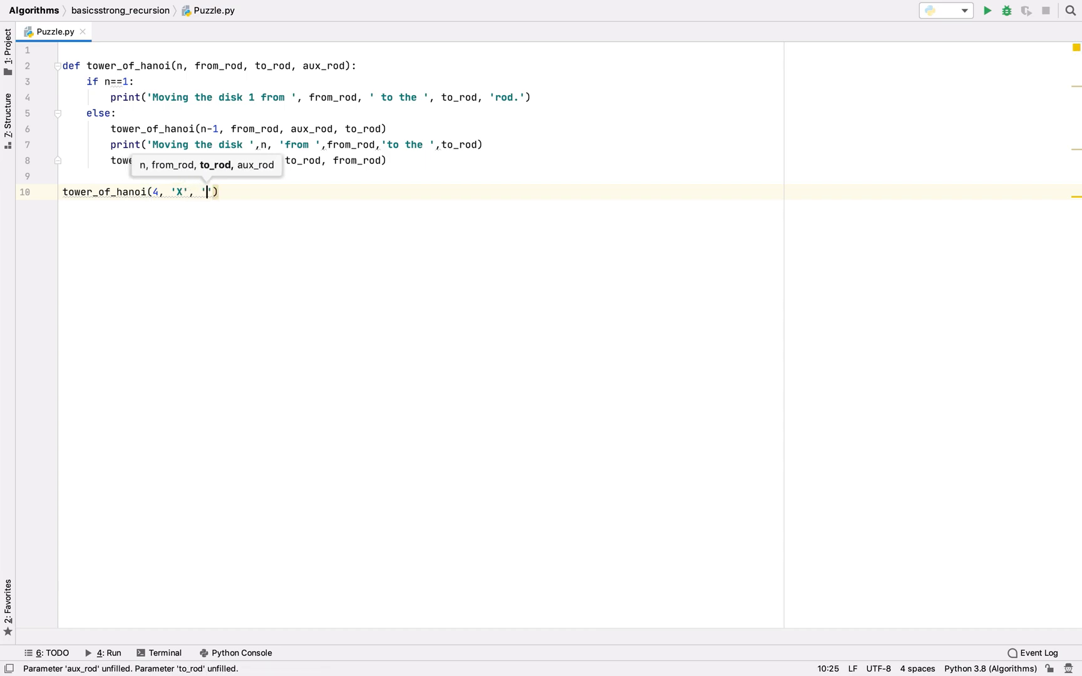
pyautogui.write('Y')
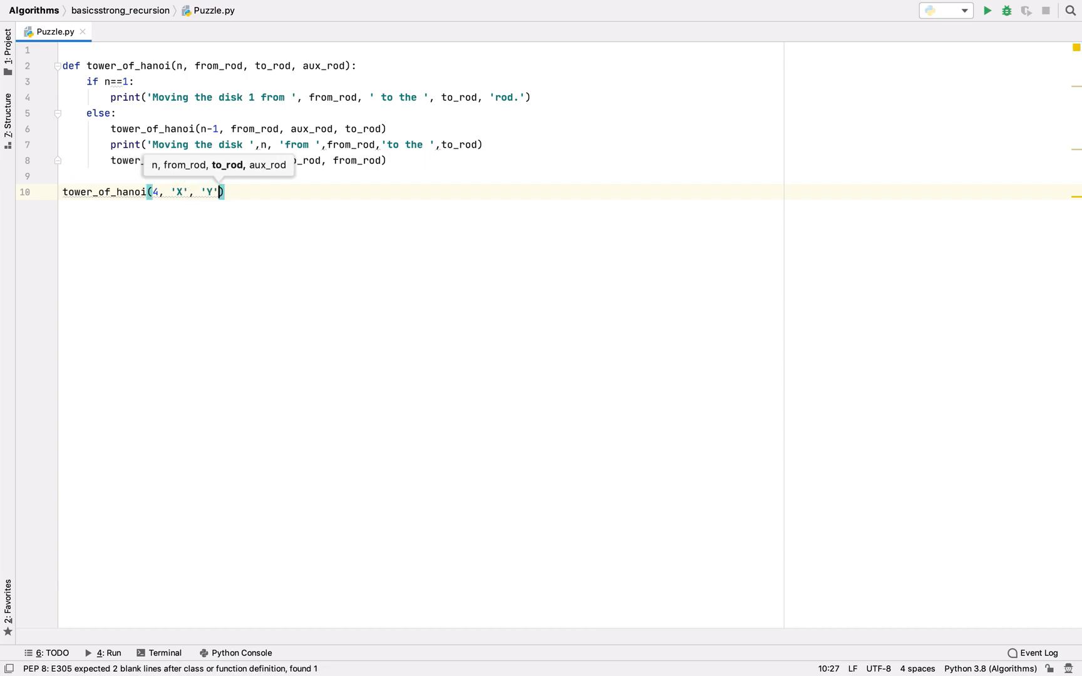
pyautogui.write(", 'Z'")
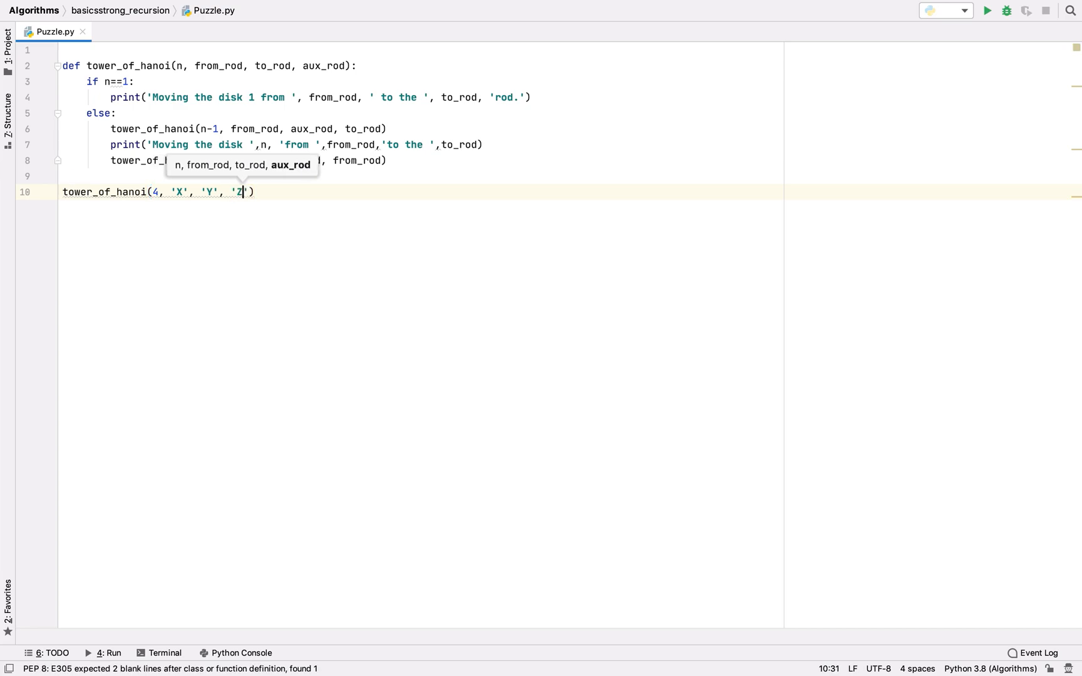
pyautogui.moveTo(507, 226)
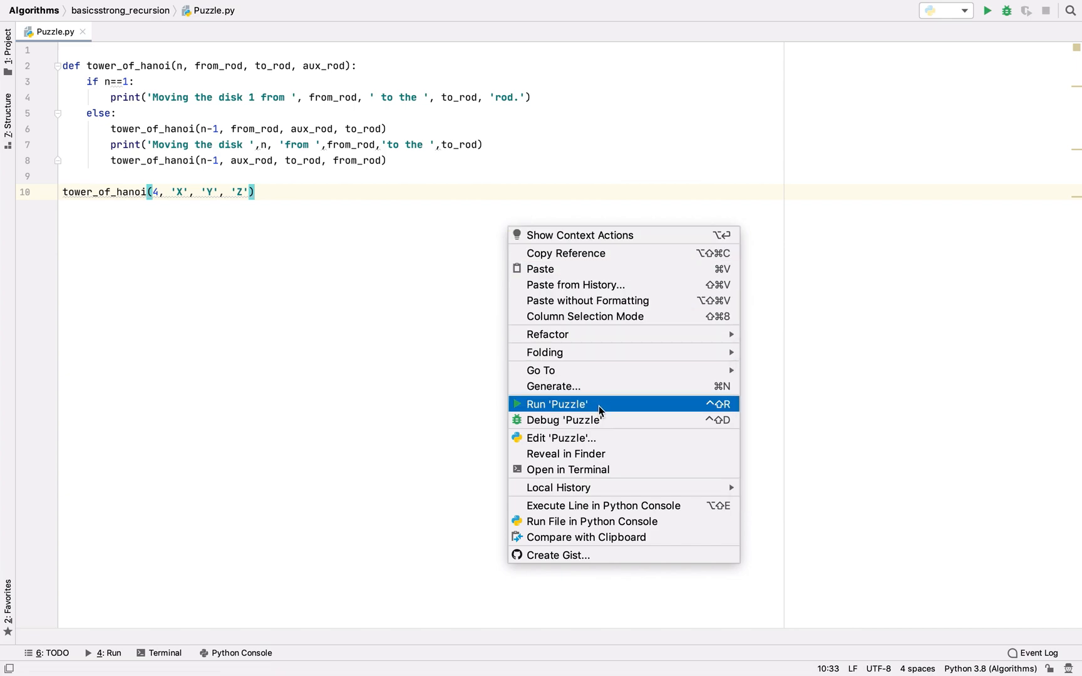
# Step: Run Puzzle and scroll through the four-disk move output ending in exit code 0
pyautogui.click(554, 404)
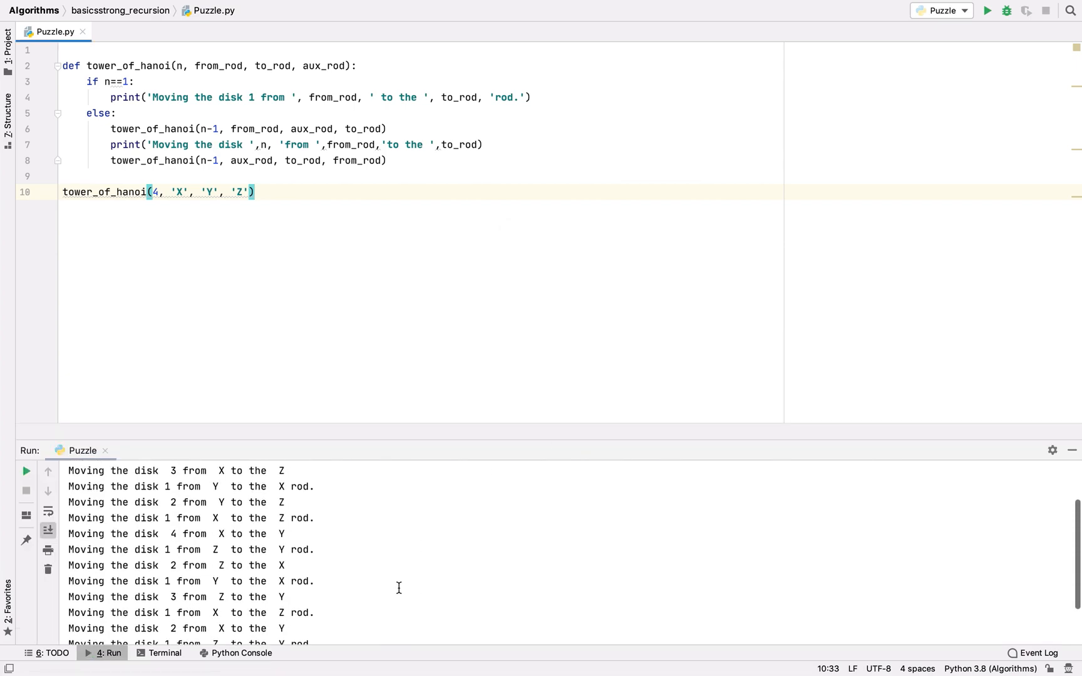
pyautogui.scroll(3)
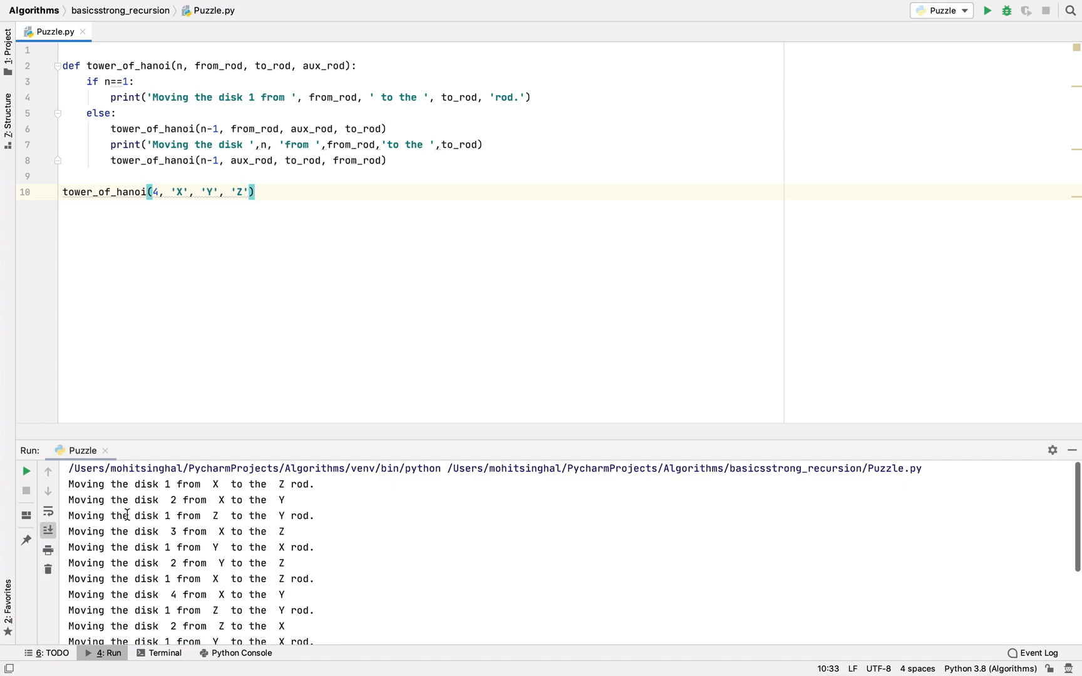
pyautogui.scroll(-3)
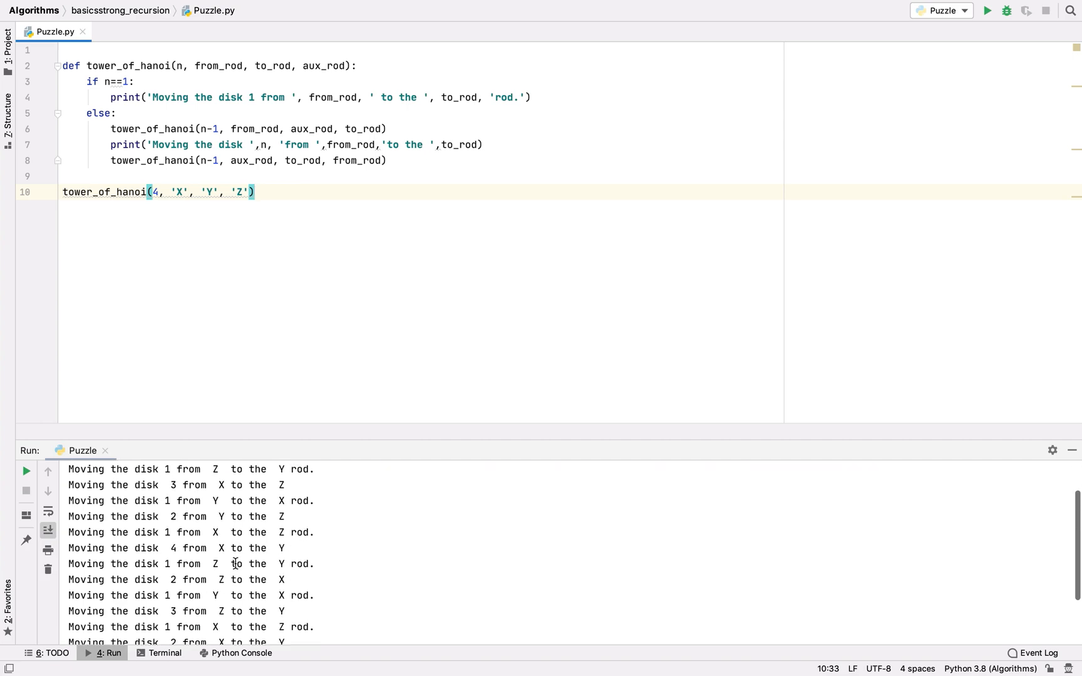
pyautogui.scroll(-3)
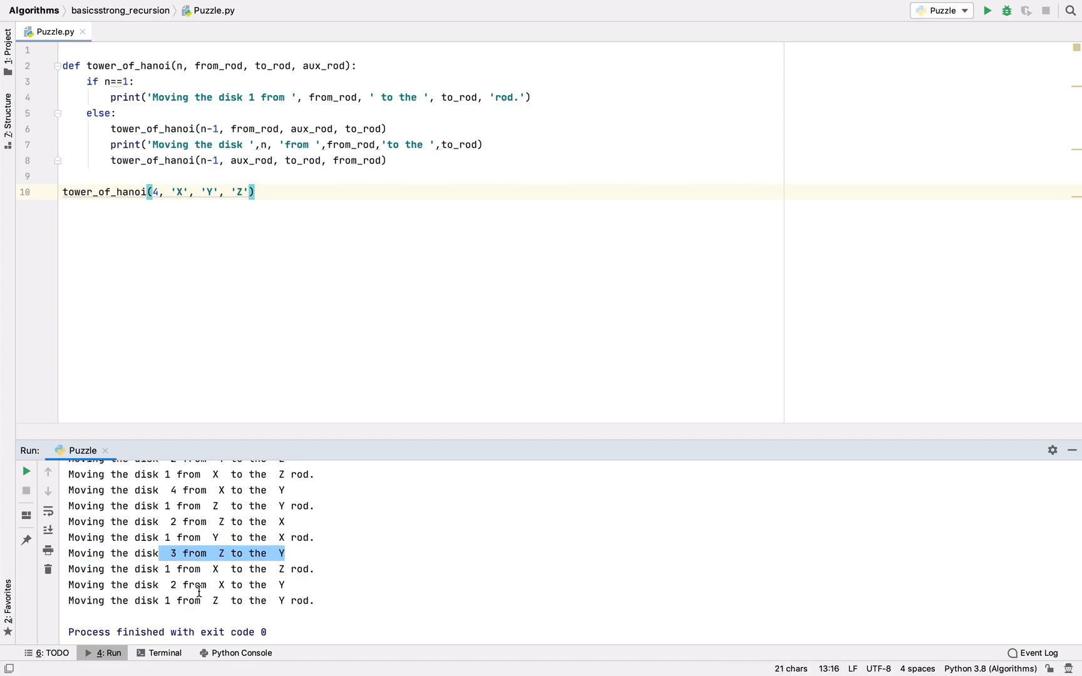
pyautogui.click(308, 600)
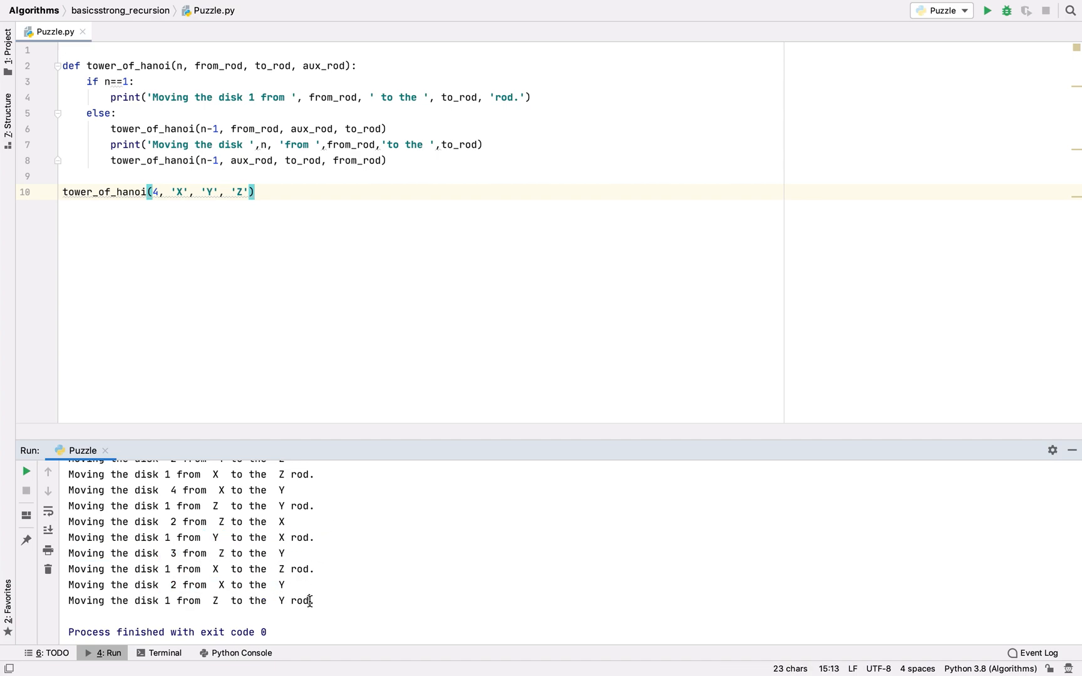